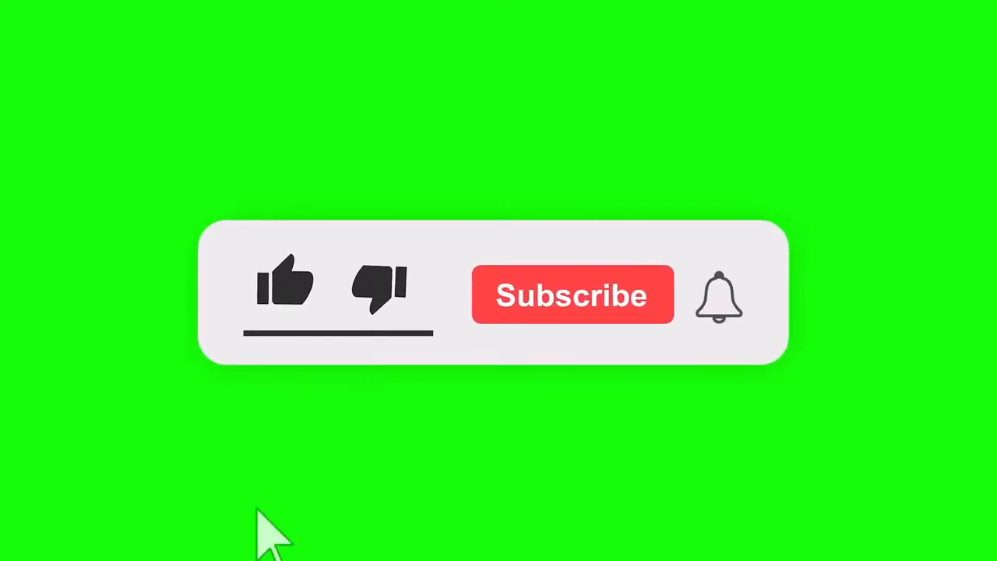
# Step: Load facebook.com in the new Chrome tab from the address bar suggestion
pyautogui.click(285, 280)
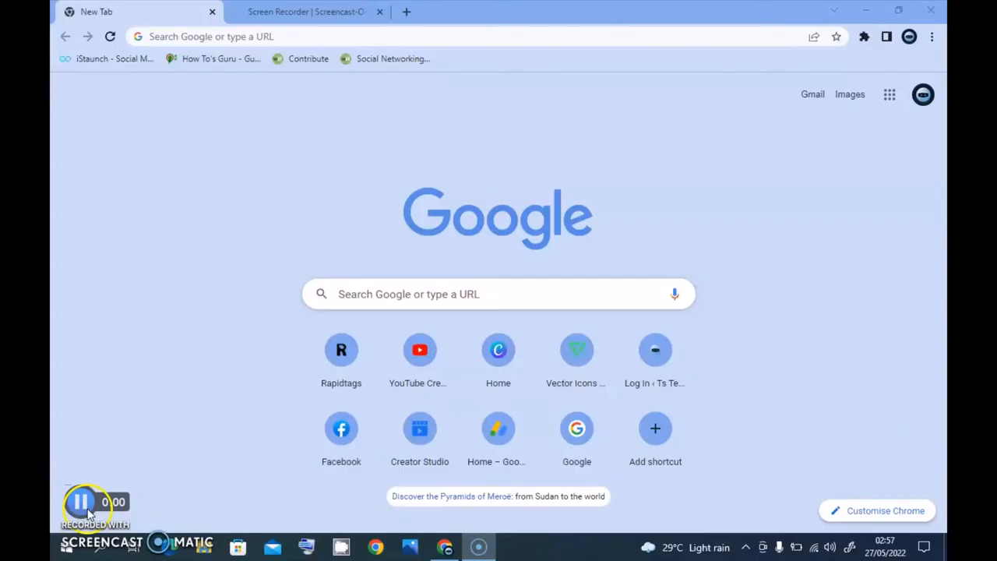
pyautogui.click(81, 502)
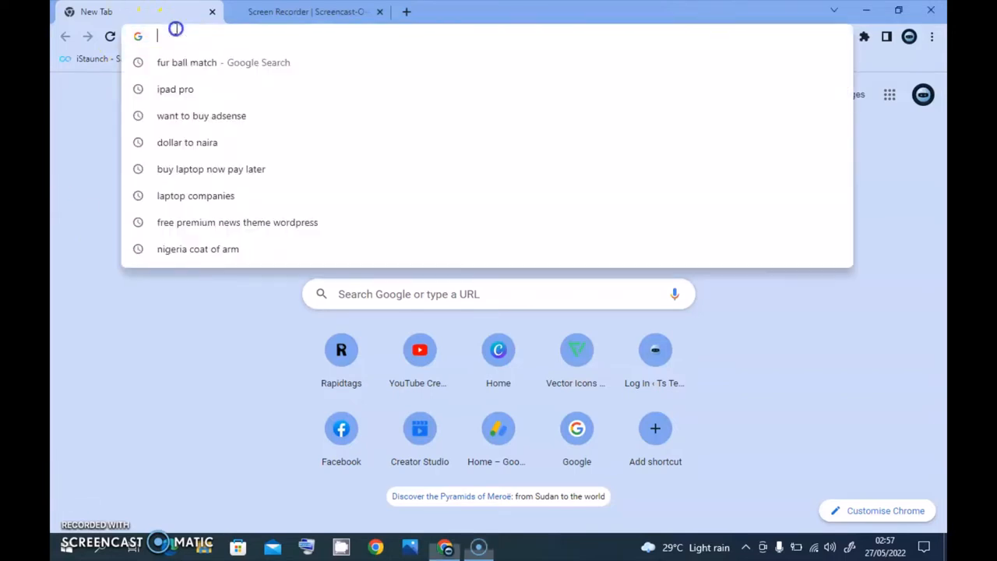
pyautogui.write('facebook.com')
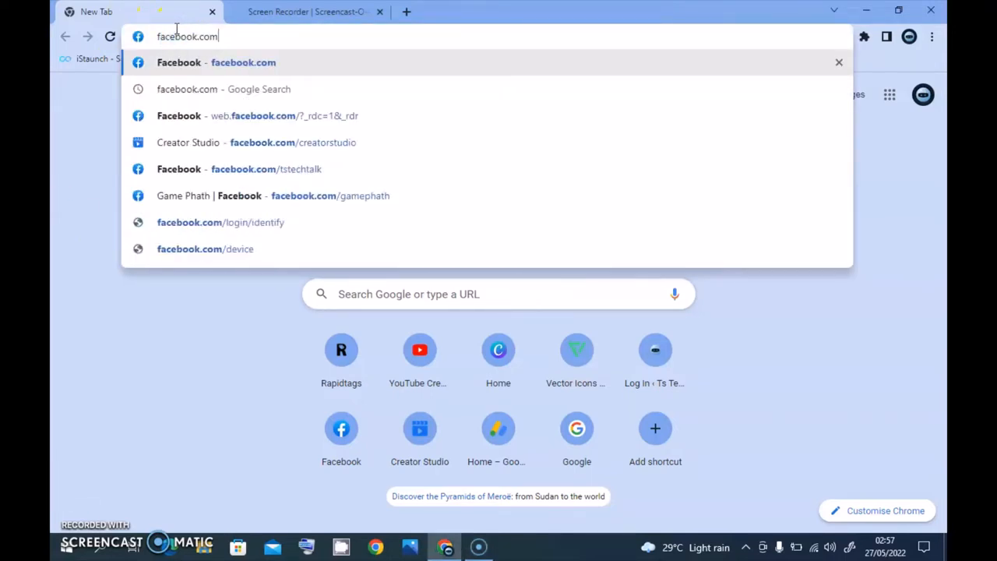
pyautogui.click(257, 115)
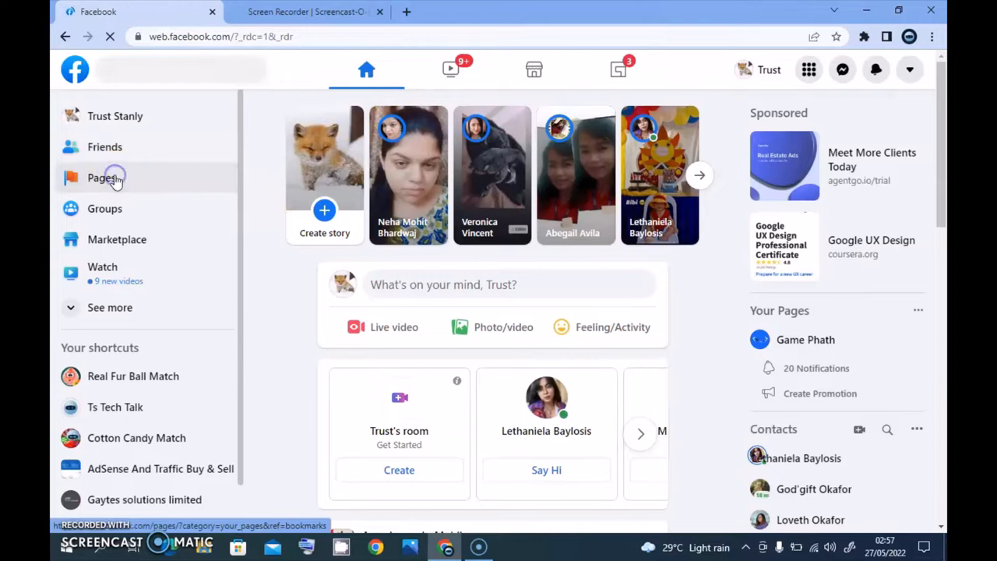
# Step: Open Real Fur Ball Match from Pages you manage in the left sidebar
pyautogui.click(102, 178)
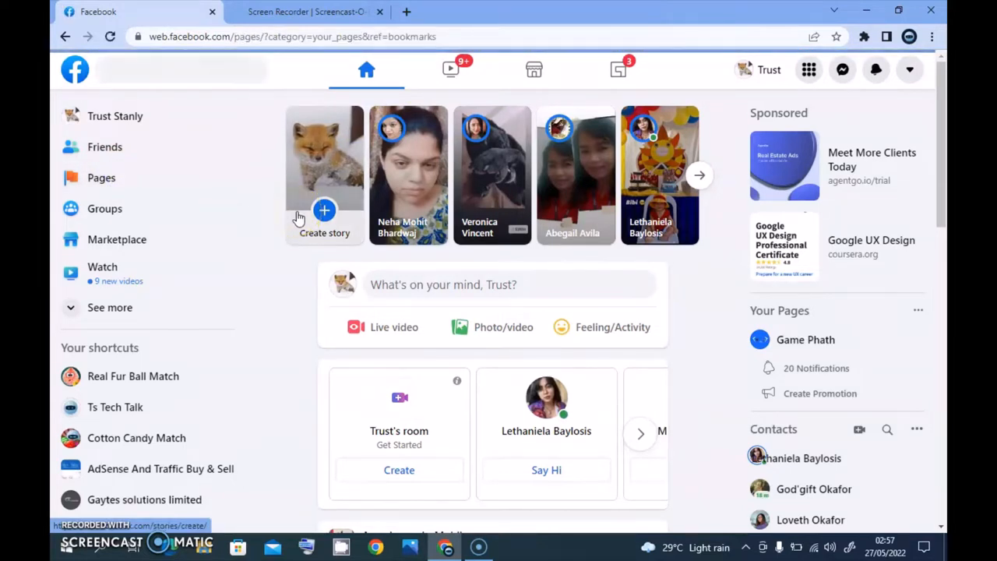
pyautogui.click(102, 178)
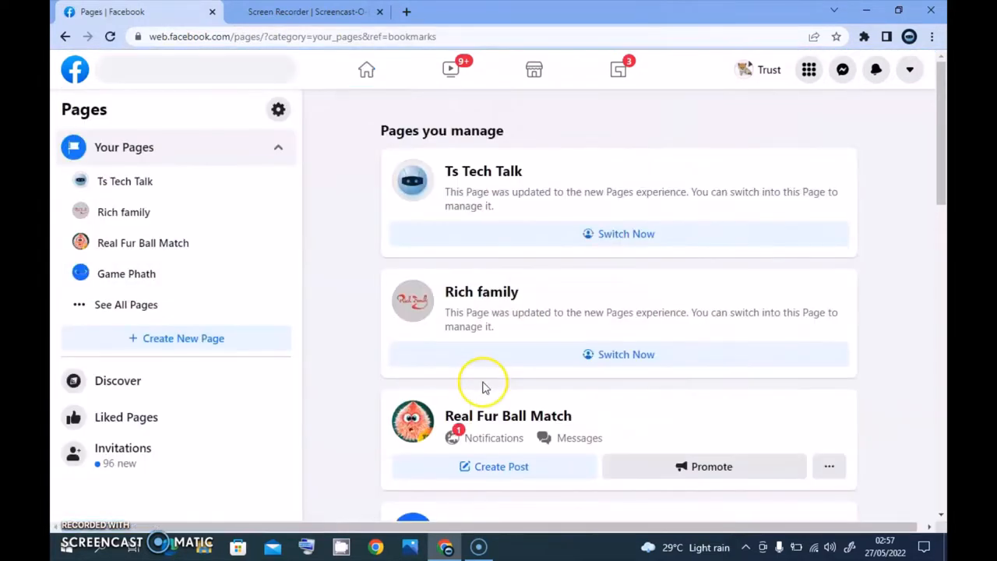
pyautogui.moveTo(508, 415)
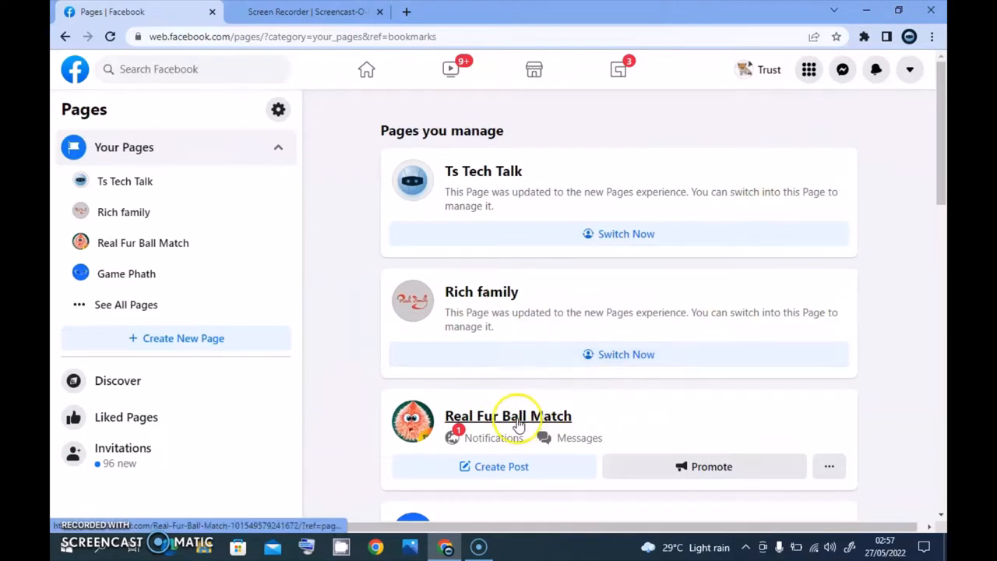
pyautogui.click(508, 415)
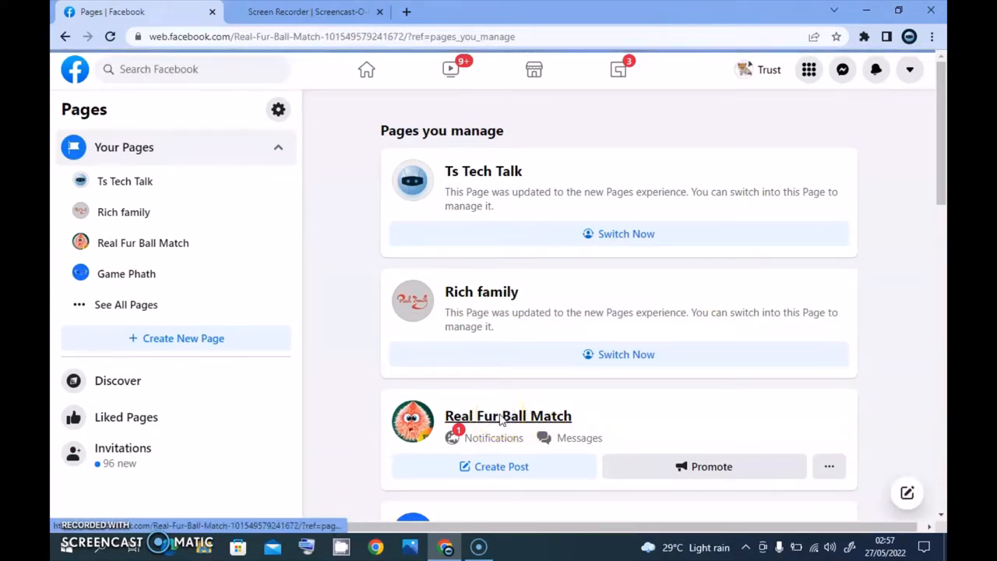
pyautogui.click(508, 415)
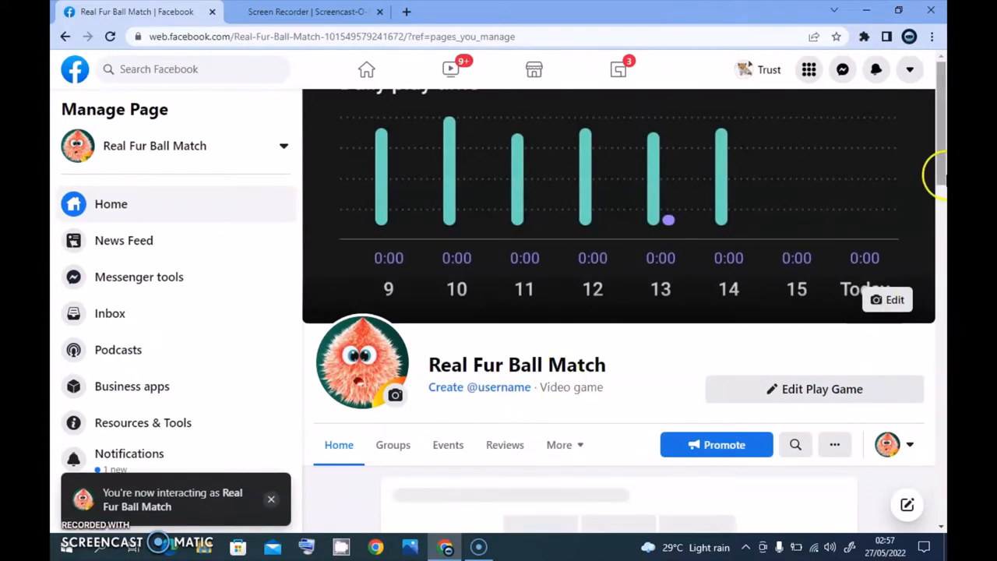
# Step: Scroll the Manage Page sidebar down and open Settings
pyautogui.scroll(-3)
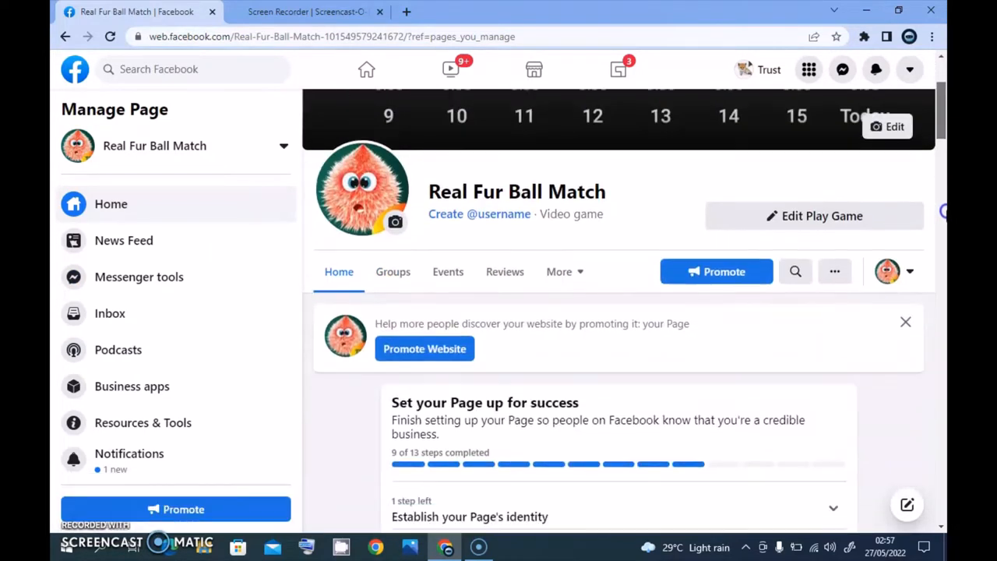
pyautogui.moveTo(653, 292)
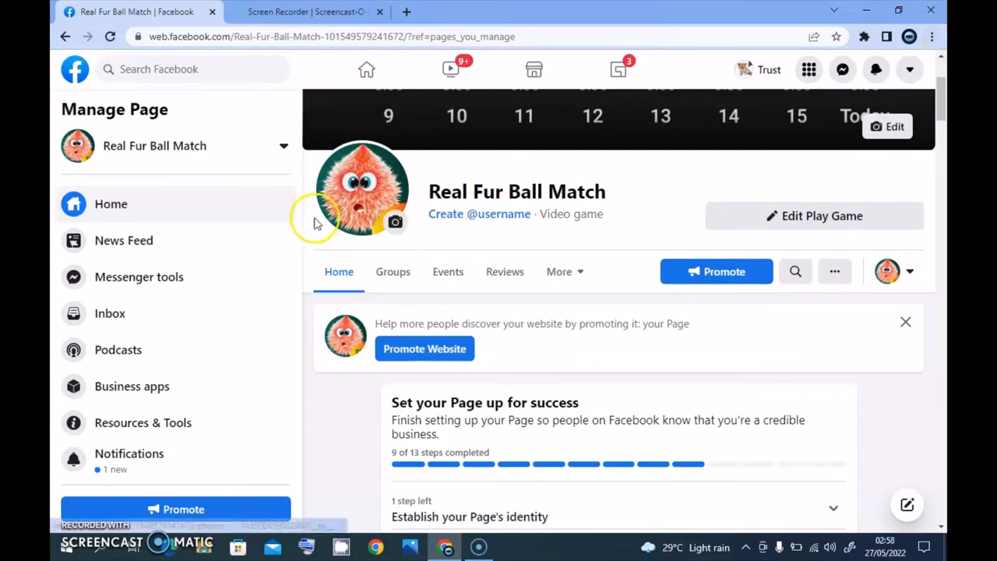
pyautogui.scroll(-3)
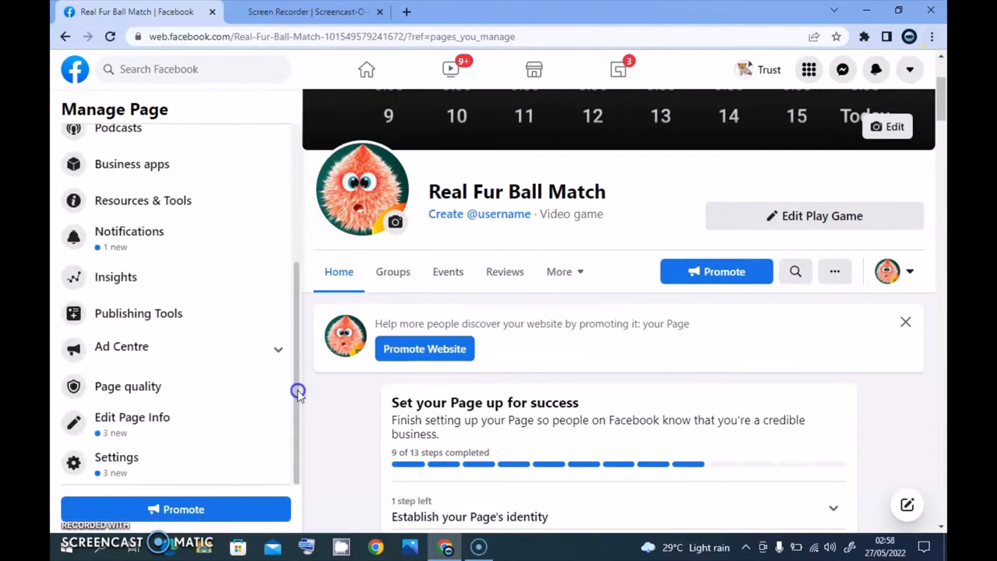
pyautogui.click(116, 457)
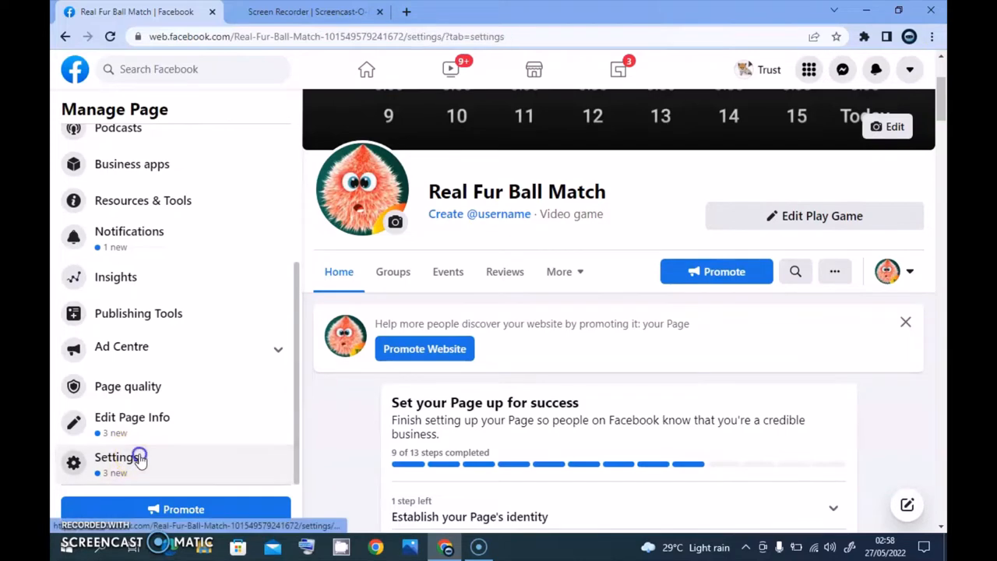
pyautogui.click(117, 457)
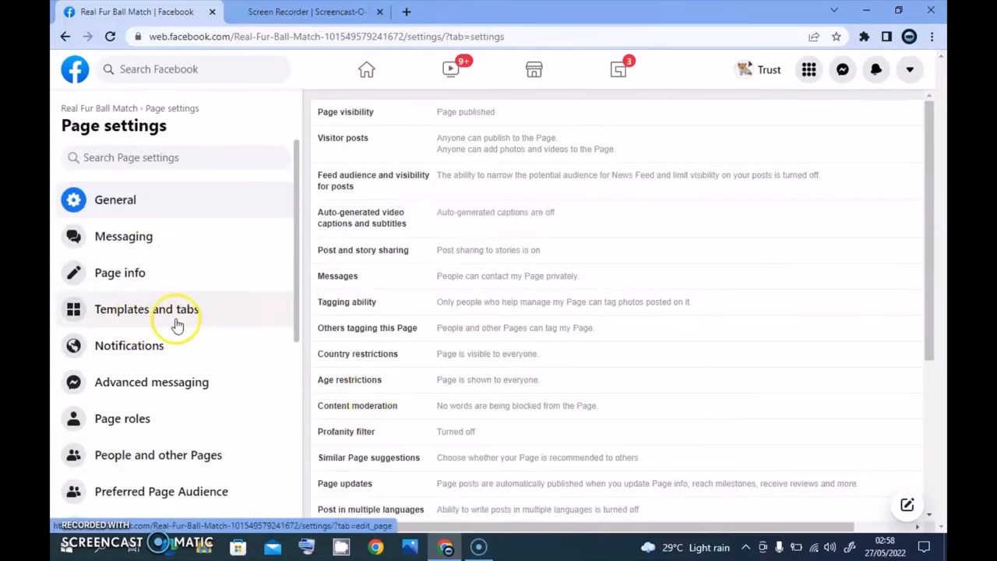
pyautogui.moveTo(75, 89)
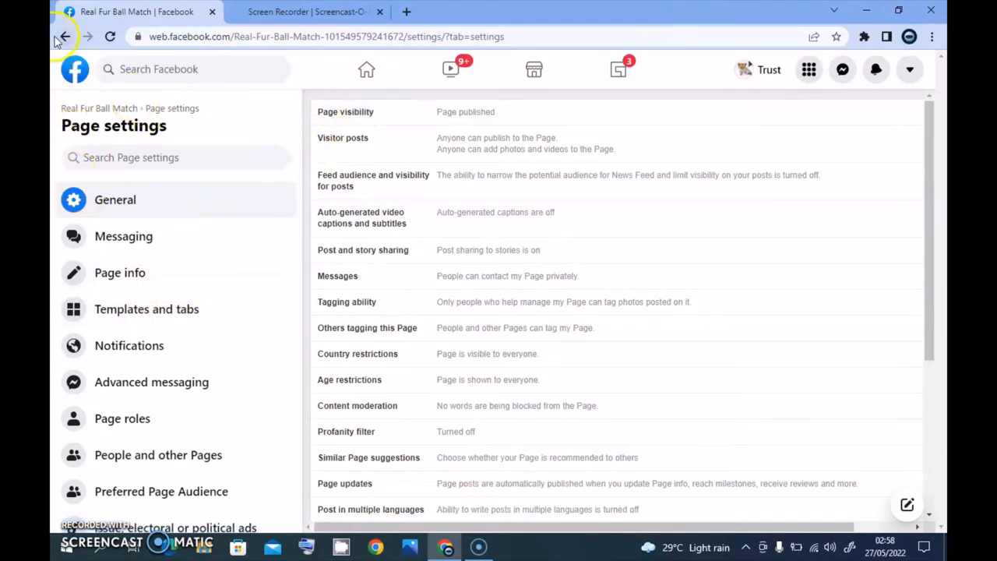
# Step: Go back to the page, peek at the More tabs list, then scroll toward Settings
pyautogui.click(64, 37)
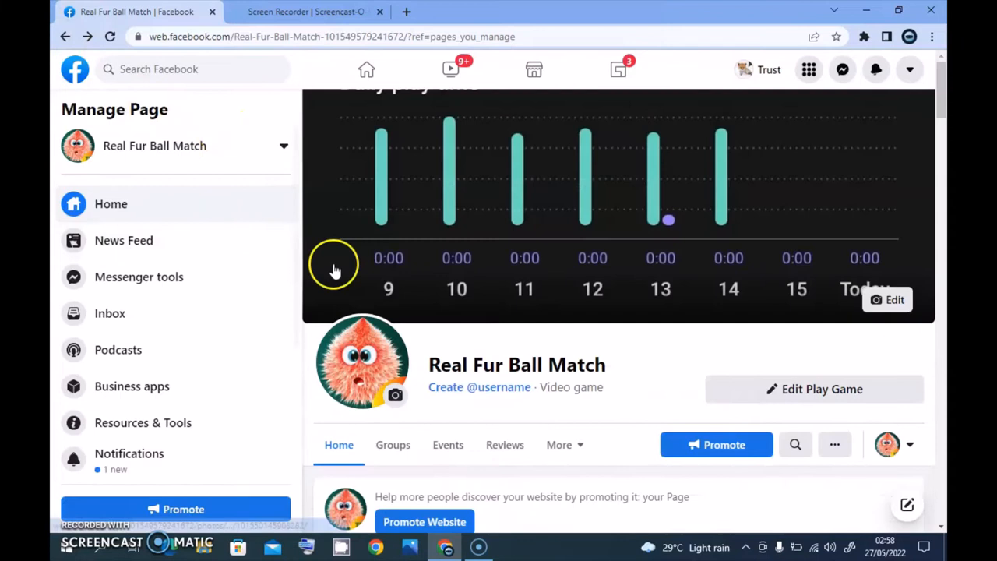
pyautogui.moveTo(565, 444)
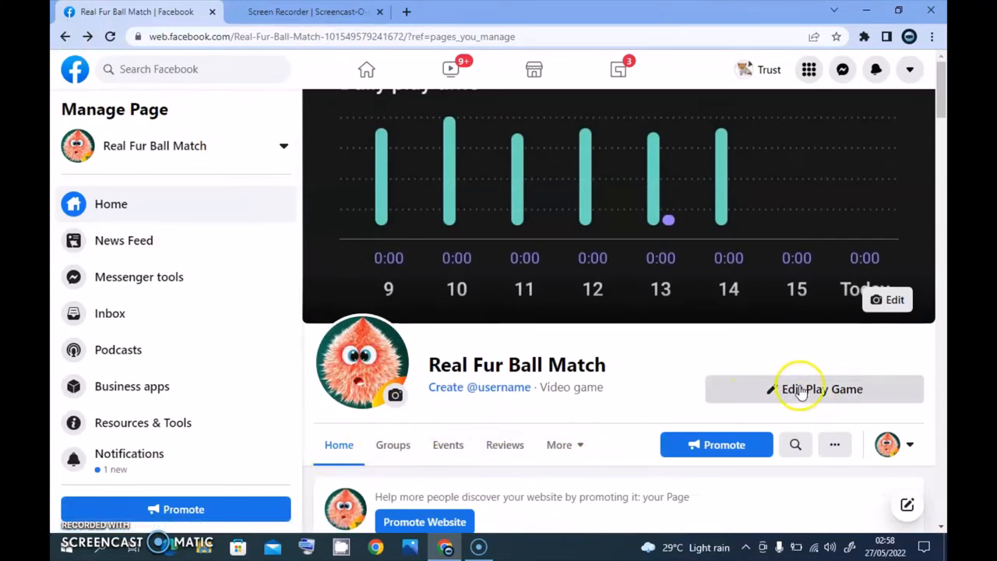
pyautogui.moveTo(447, 443)
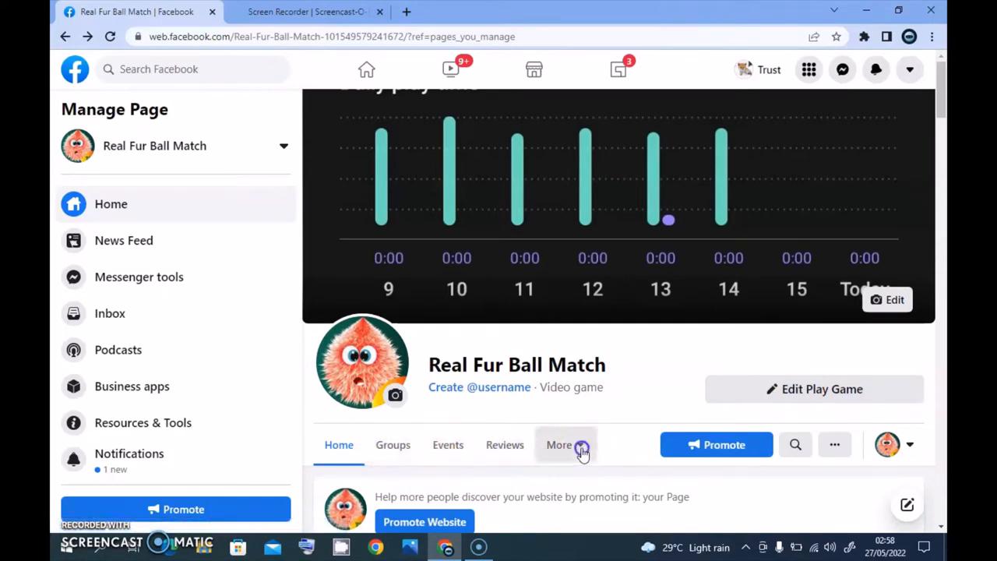
pyautogui.click(559, 444)
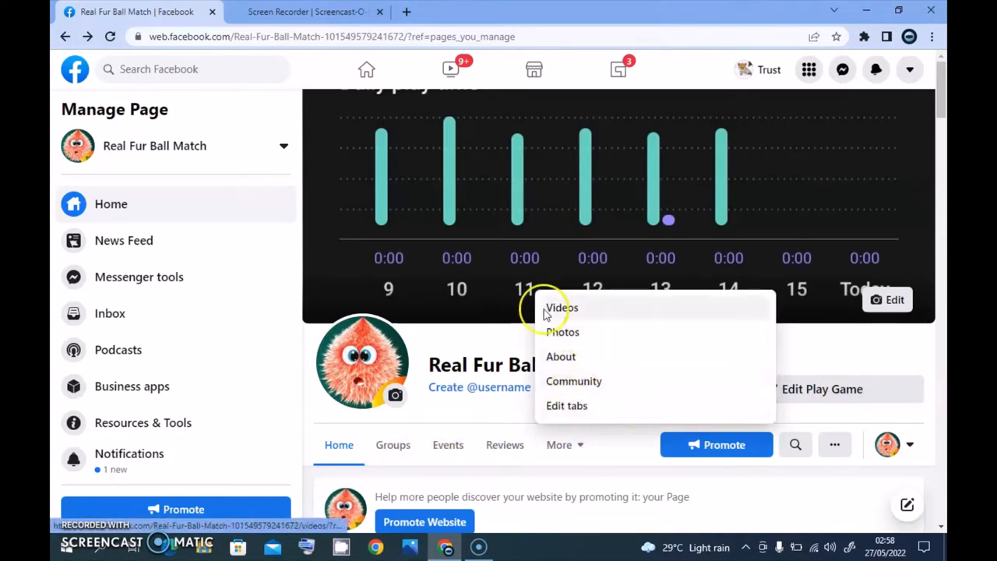
pyautogui.click(335, 420)
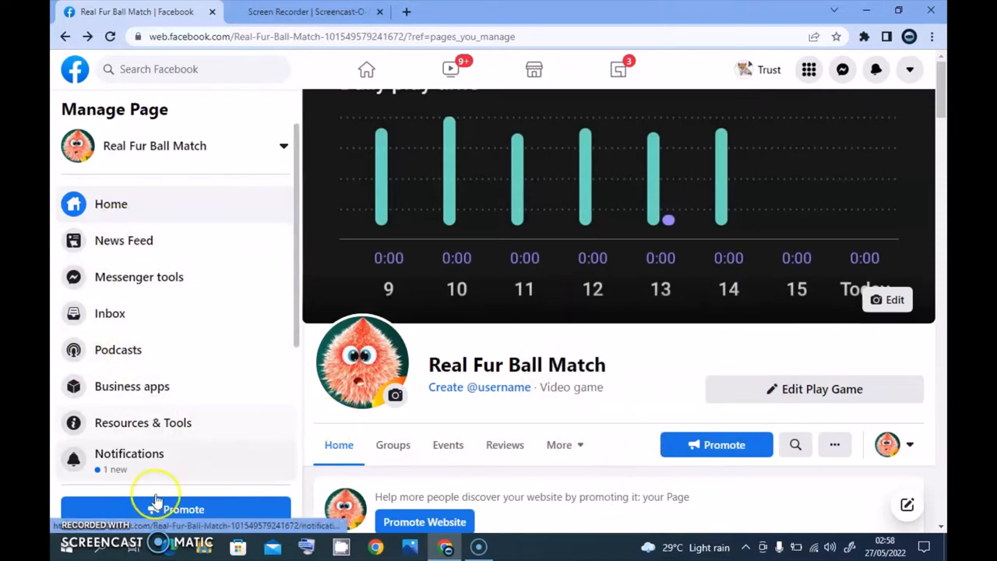
pyautogui.scroll(-3)
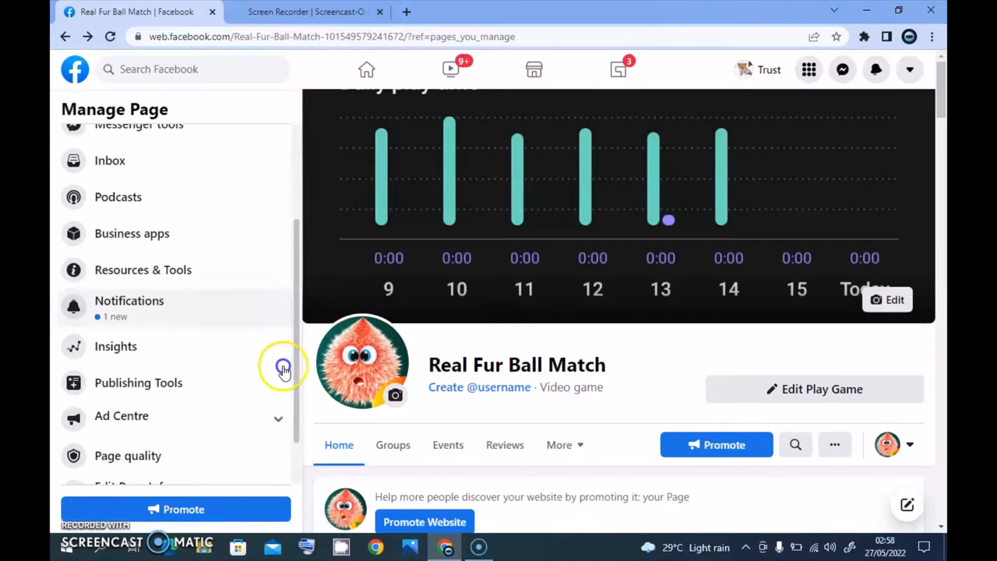
pyautogui.scroll(-3)
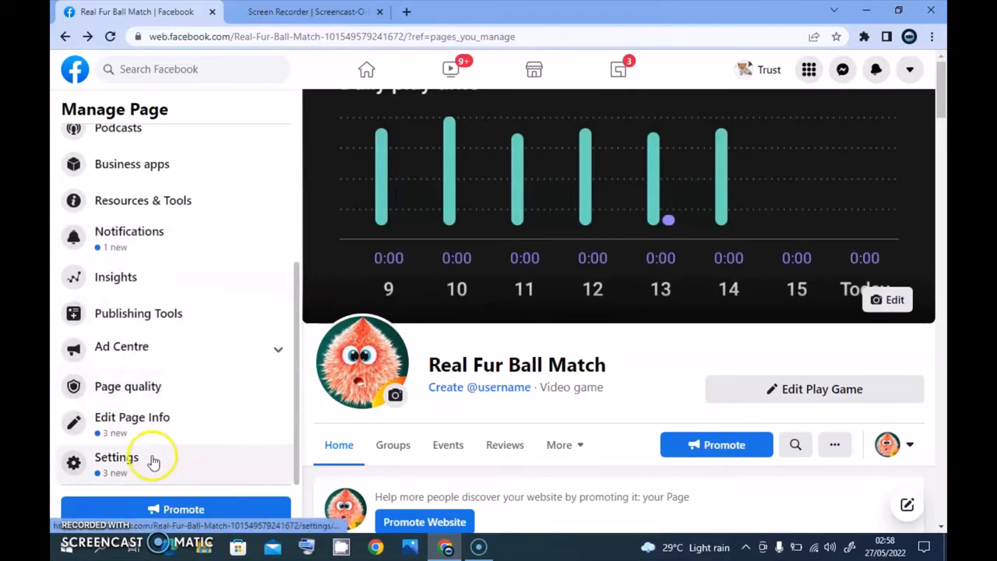
pyautogui.click(115, 457)
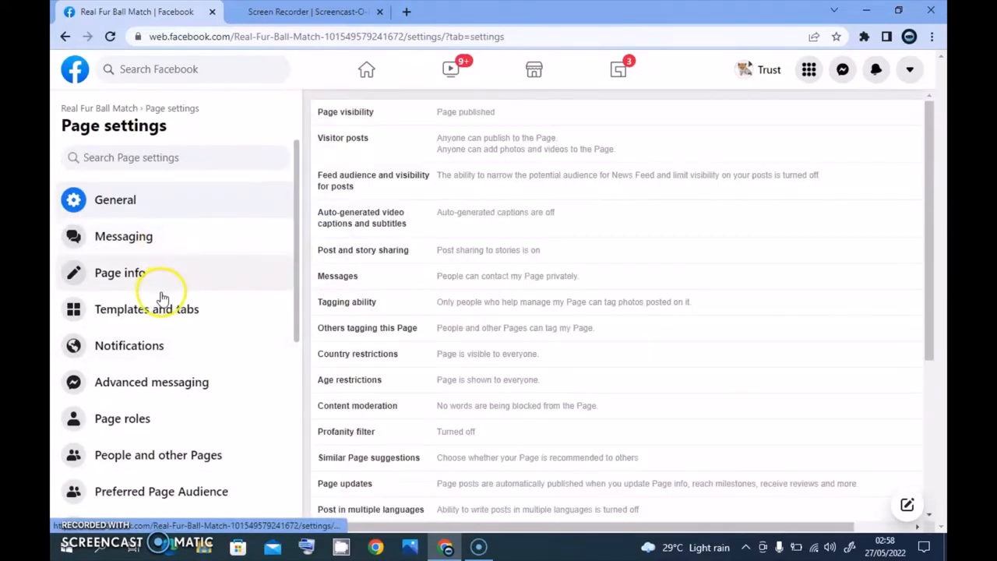
pyautogui.click(146, 308)
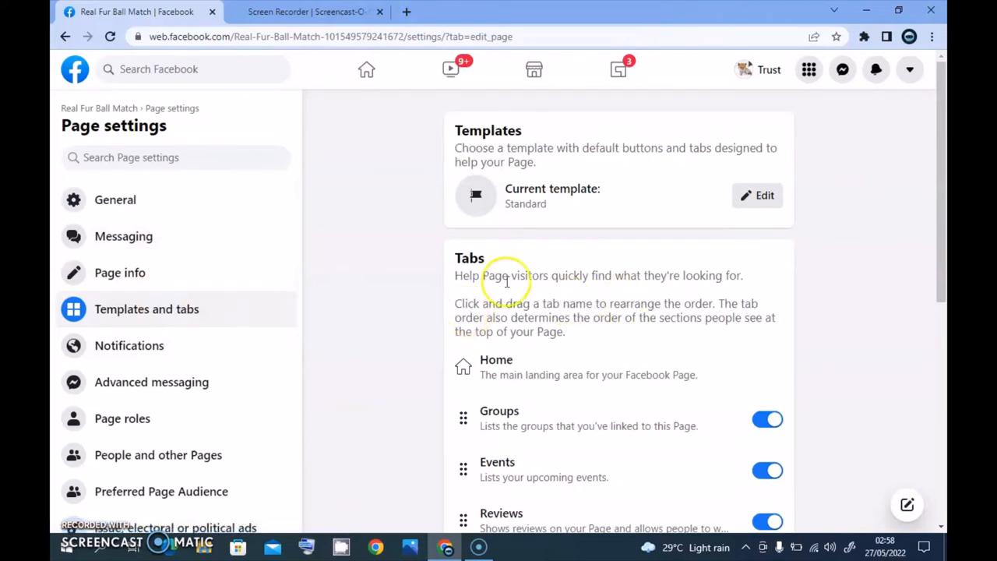
pyautogui.doubleClick(525, 203)
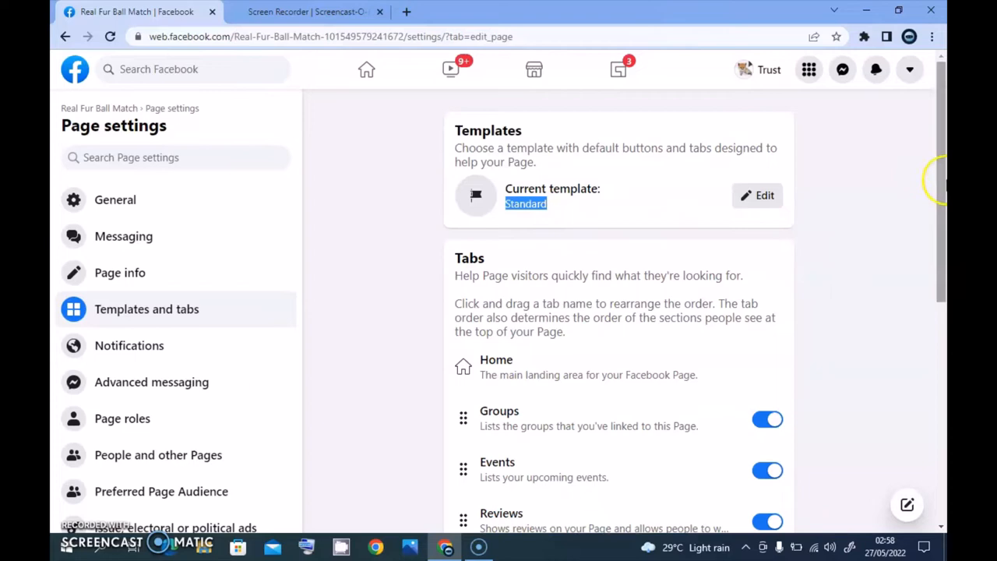
pyautogui.scroll(-3)
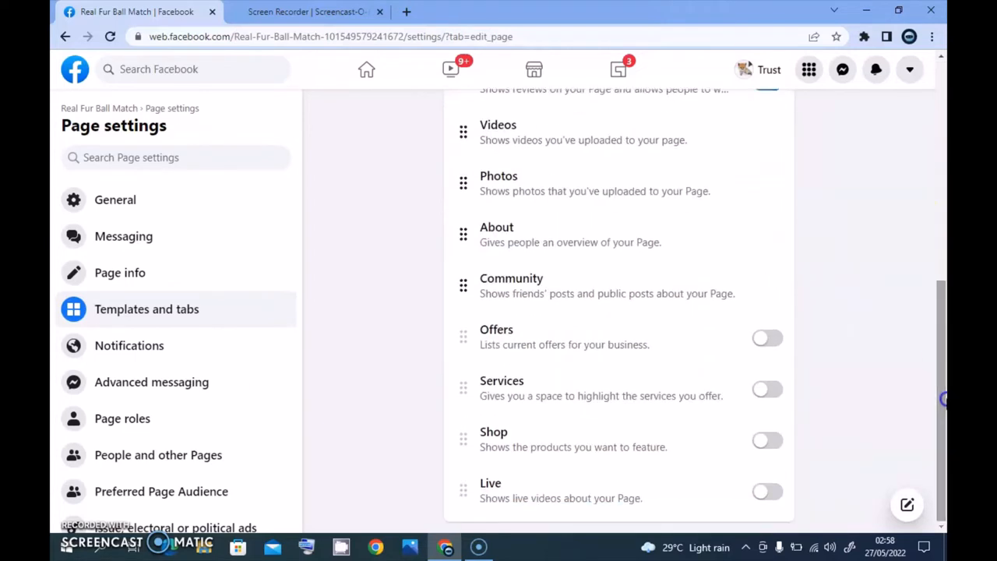
pyautogui.moveTo(876, 436)
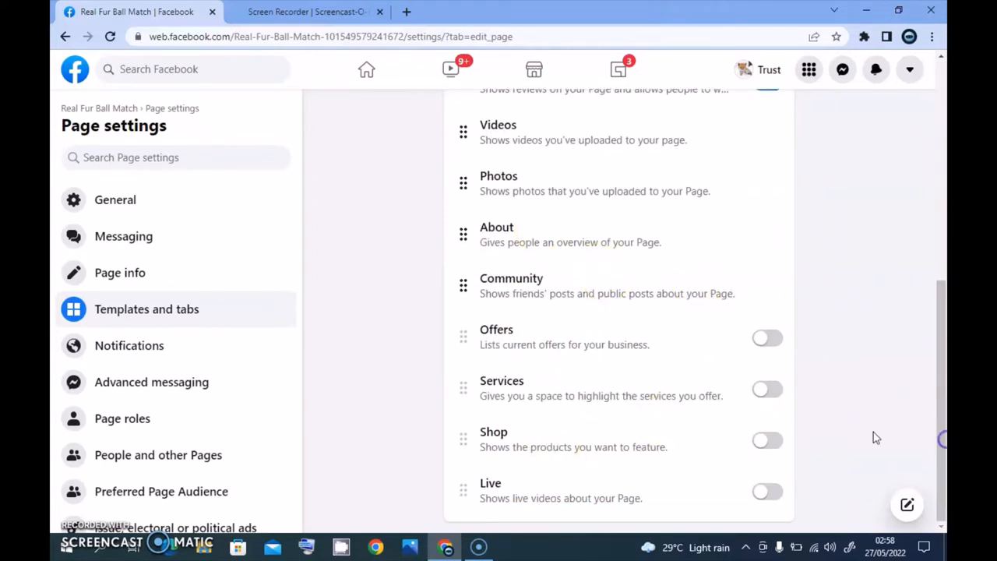
pyautogui.moveTo(762, 456)
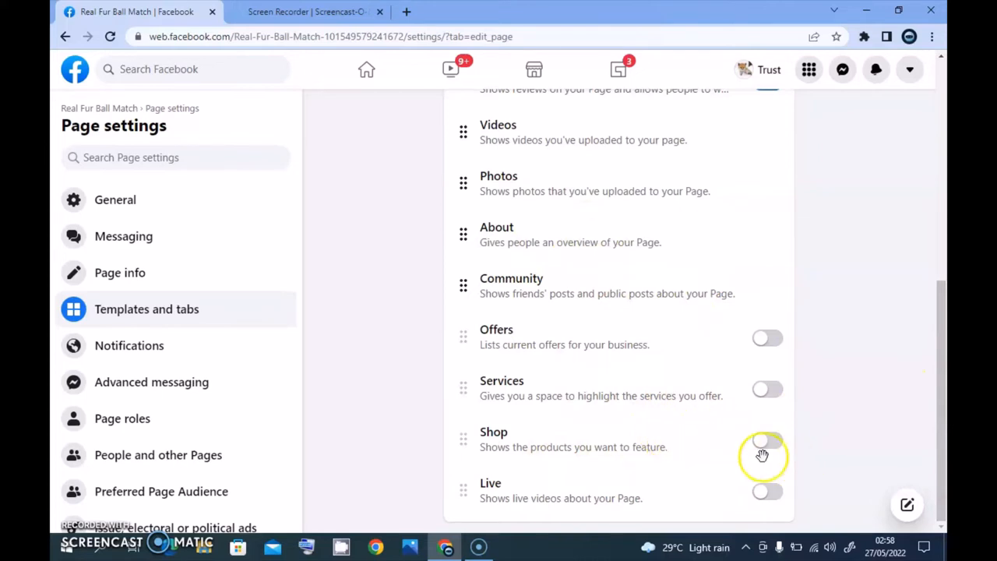
pyautogui.moveTo(775, 445)
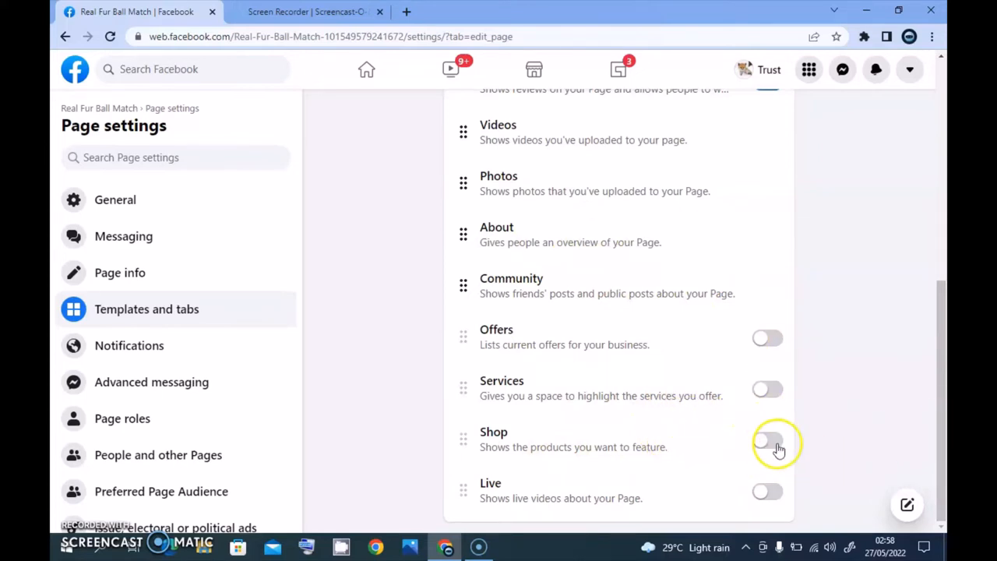
pyautogui.scroll(3)
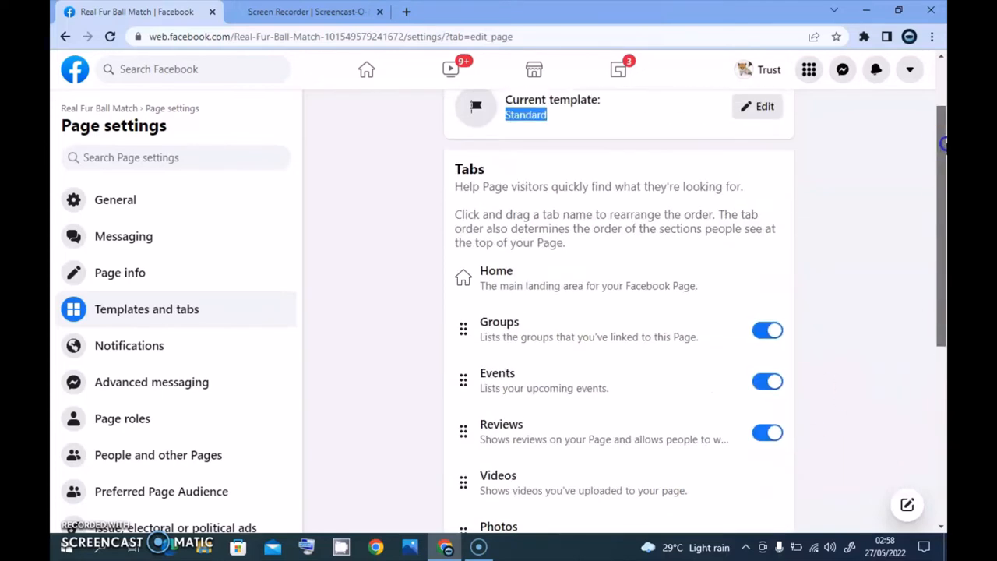
pyautogui.scroll(3)
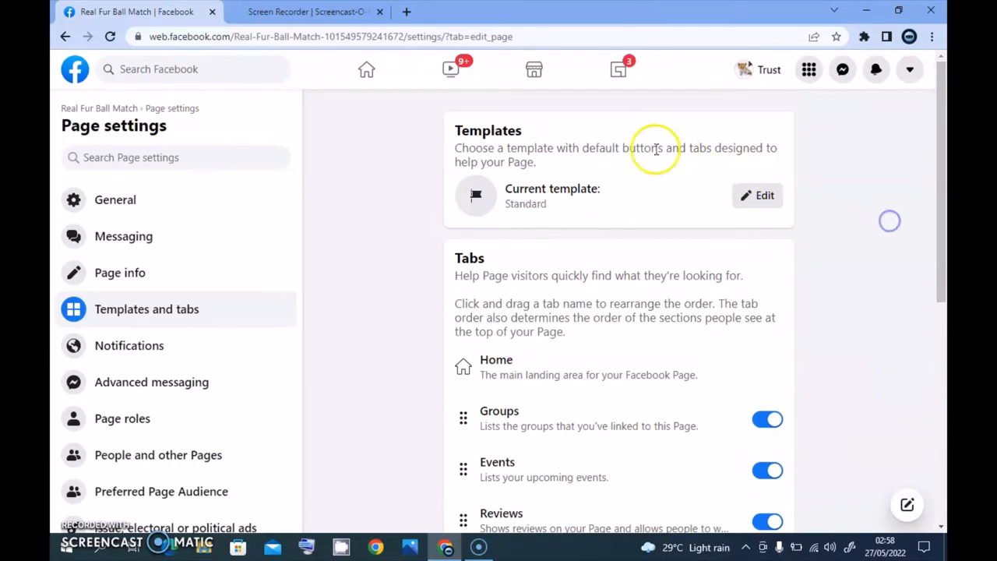
# Step: Edit the Current template and scroll the Templates list toward Shopping
pyautogui.click(756, 196)
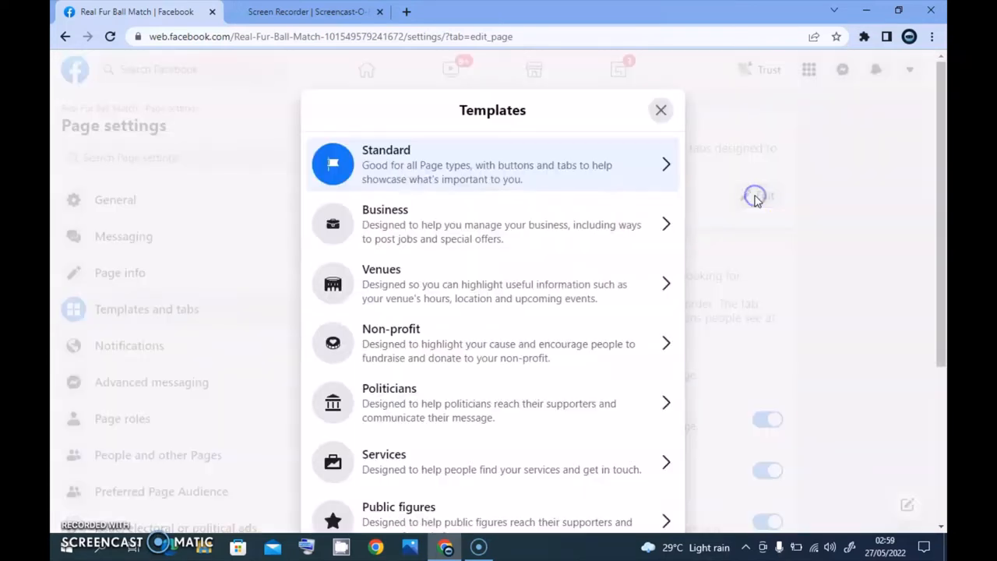
pyautogui.moveTo(666, 224)
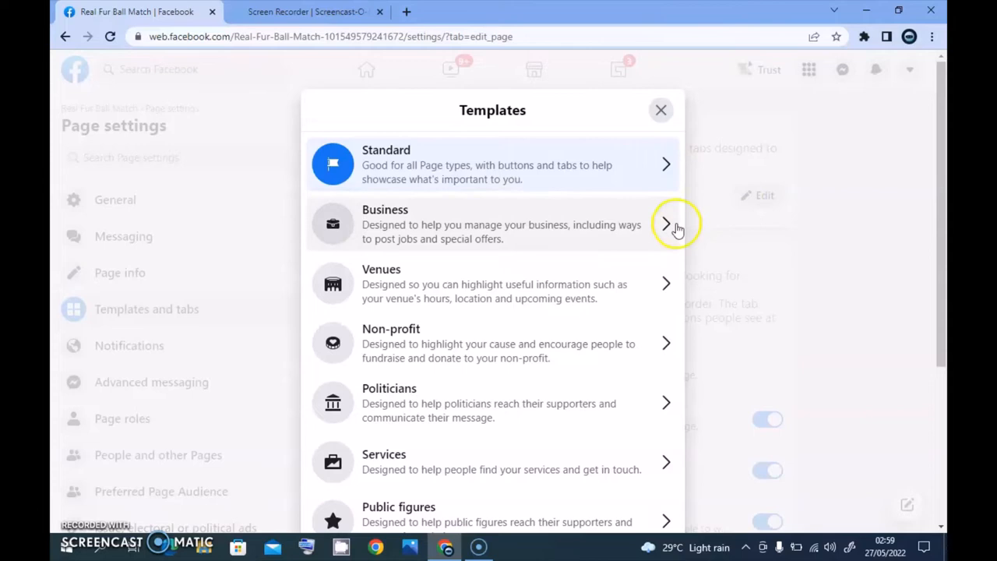
pyautogui.moveTo(496, 272)
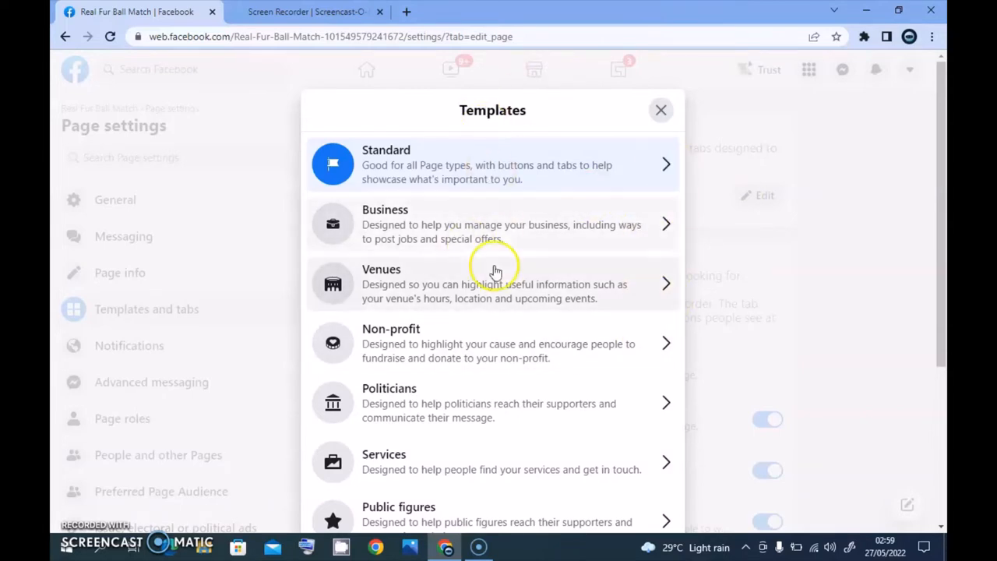
pyautogui.moveTo(392, 261)
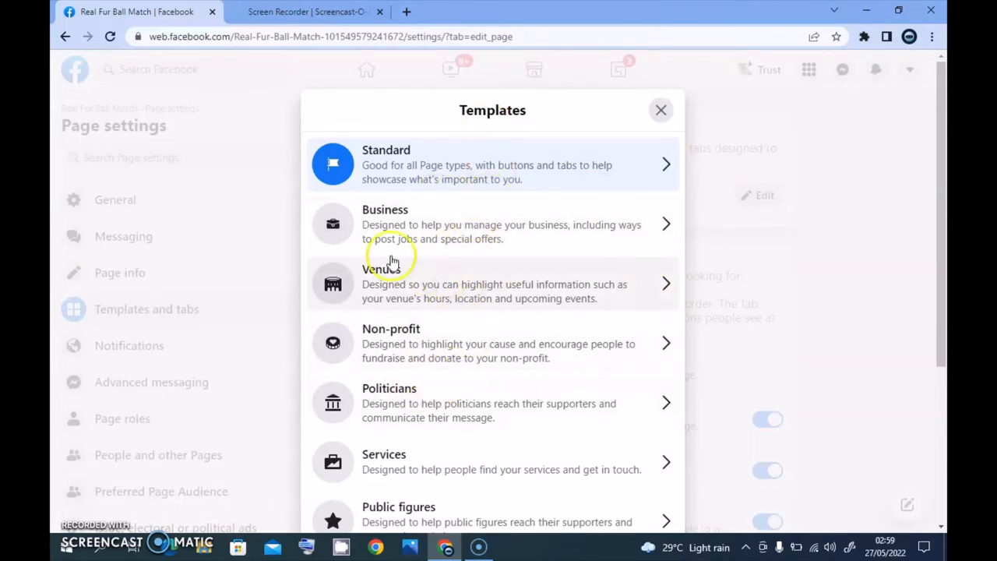
pyautogui.moveTo(491, 303)
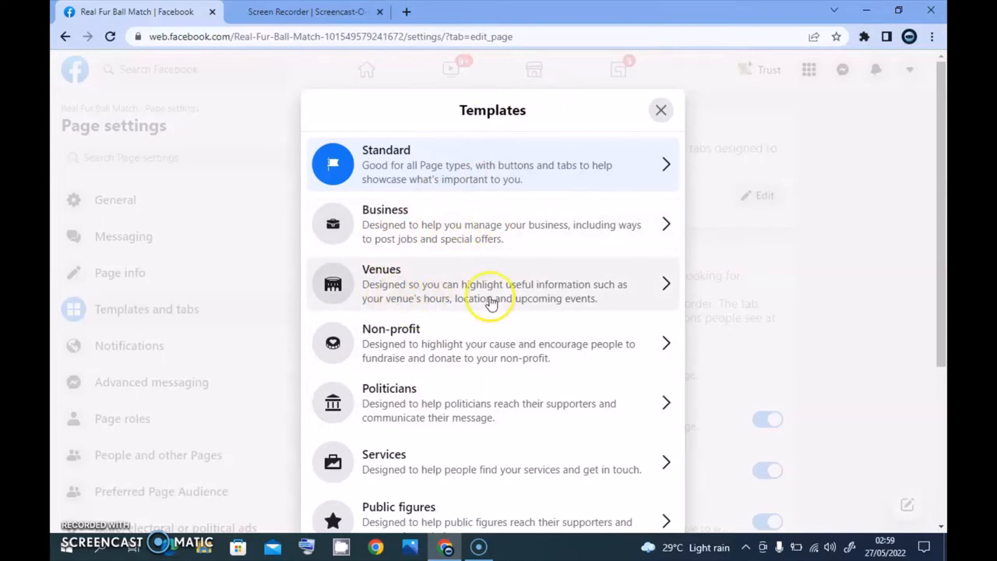
pyautogui.moveTo(404, 424)
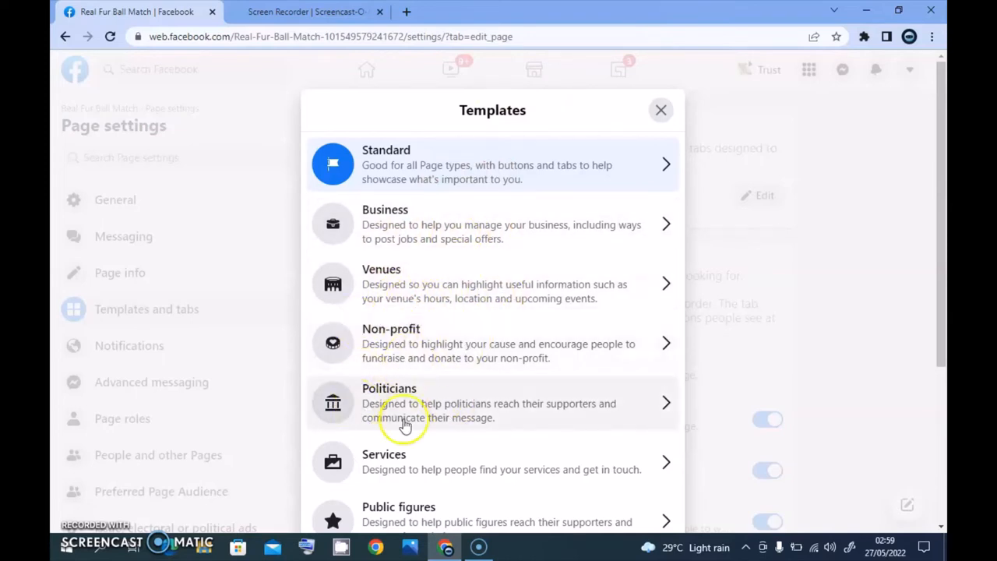
pyautogui.scroll(-3)
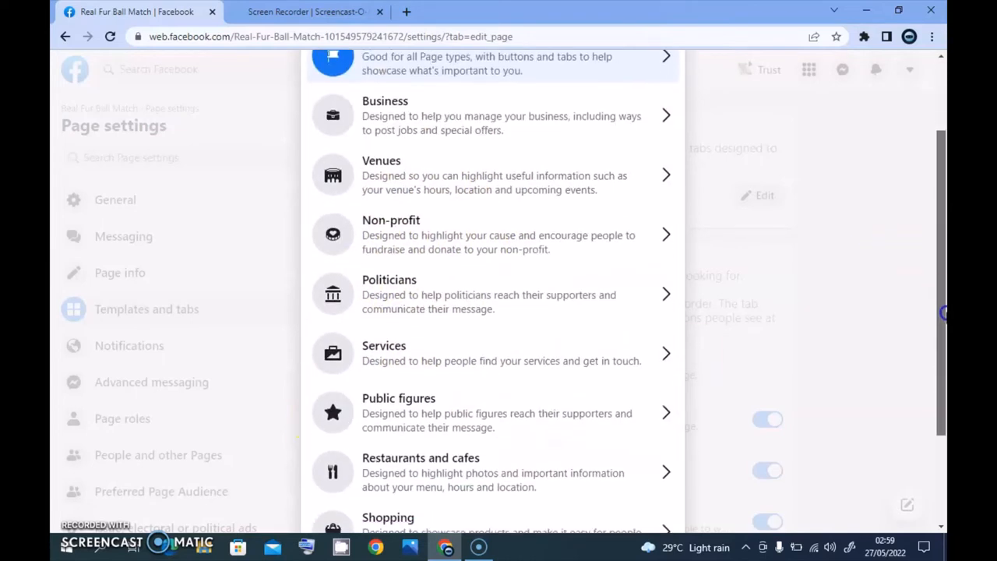
pyautogui.scroll(-3)
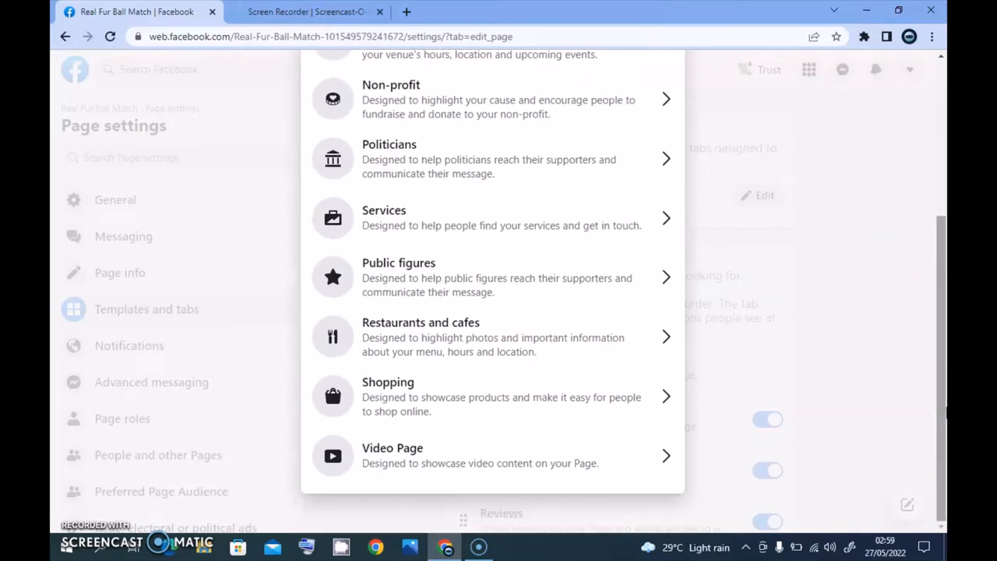
pyautogui.moveTo(462, 401)
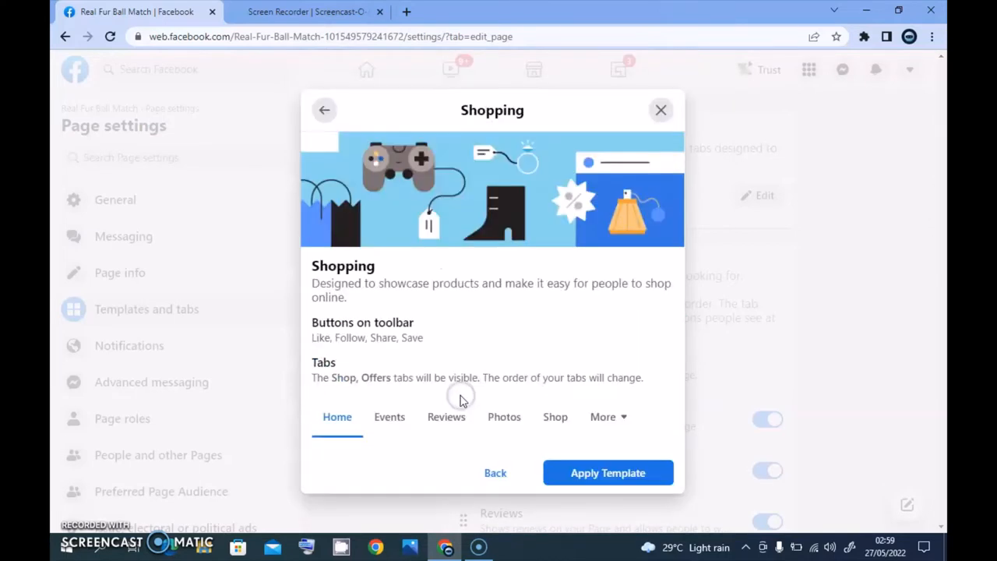
pyautogui.moveTo(354, 362)
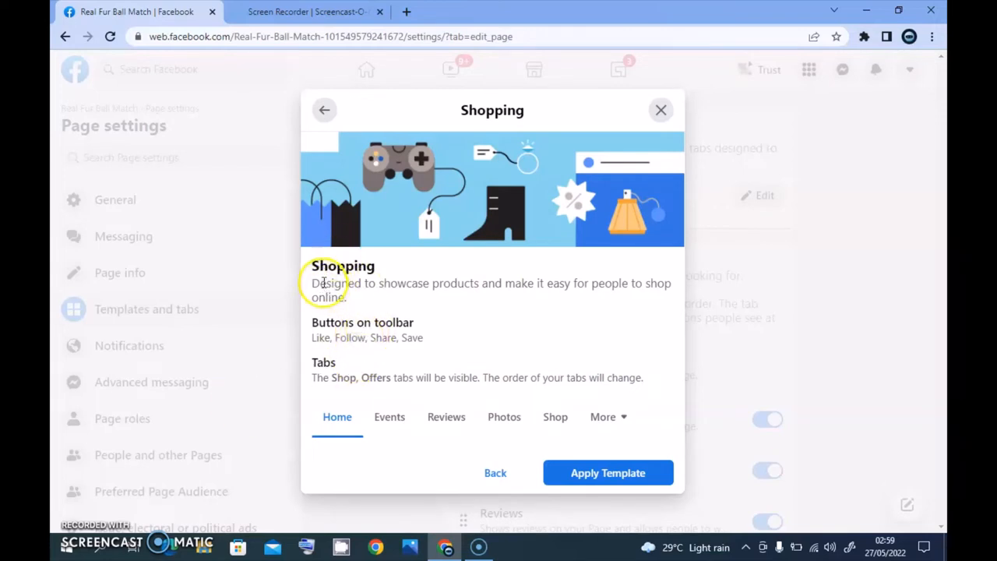
# Step: Select the Shopping template and apply it to Real Fur Ball Match
pyautogui.doubleClick(491, 290)
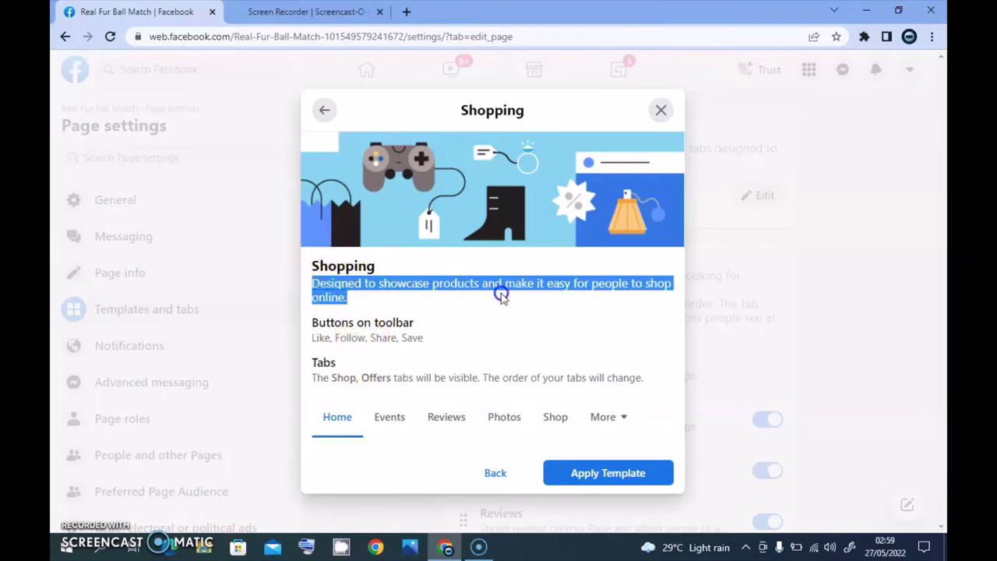
pyautogui.moveTo(544, 302)
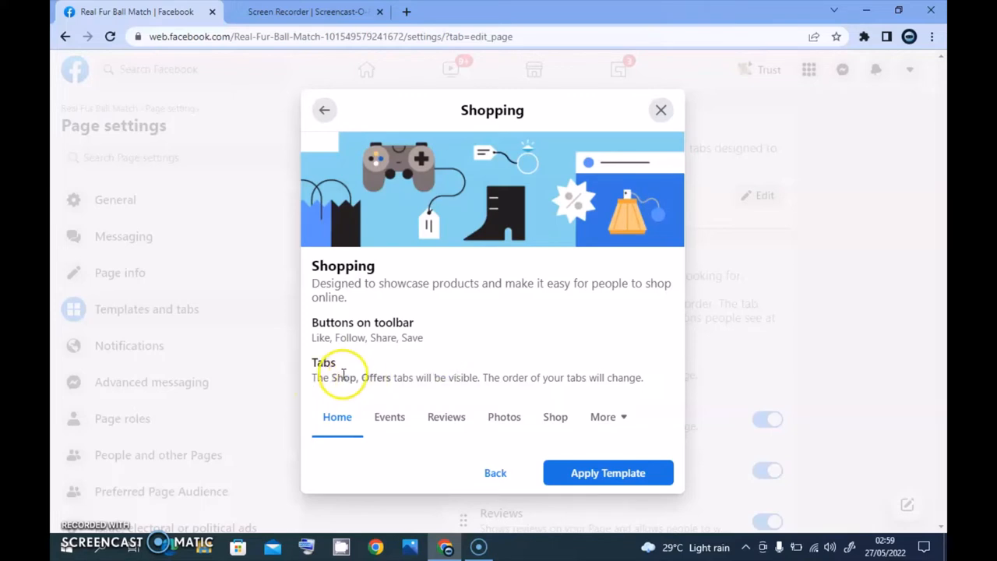
pyautogui.moveTo(441, 381)
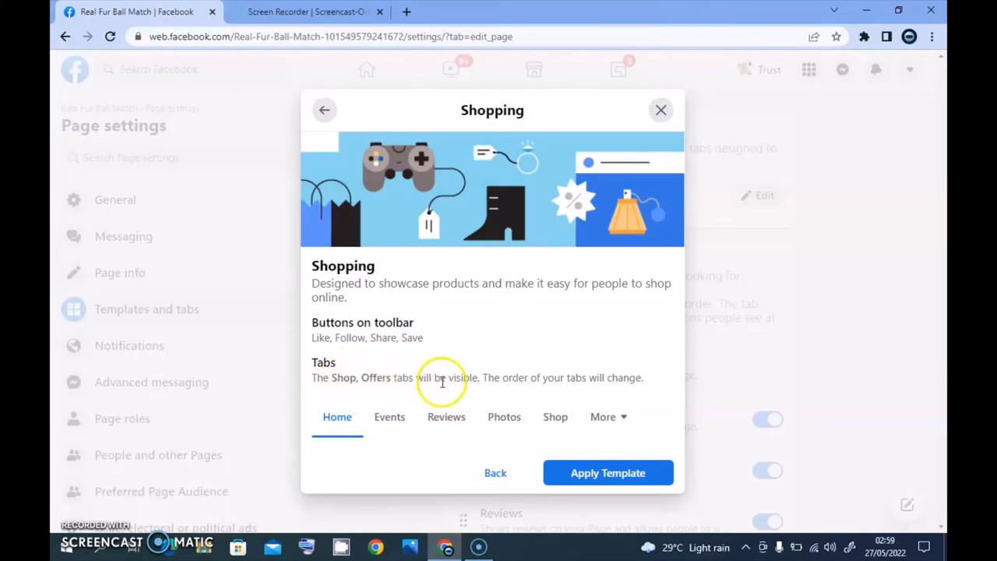
pyautogui.moveTo(557, 382)
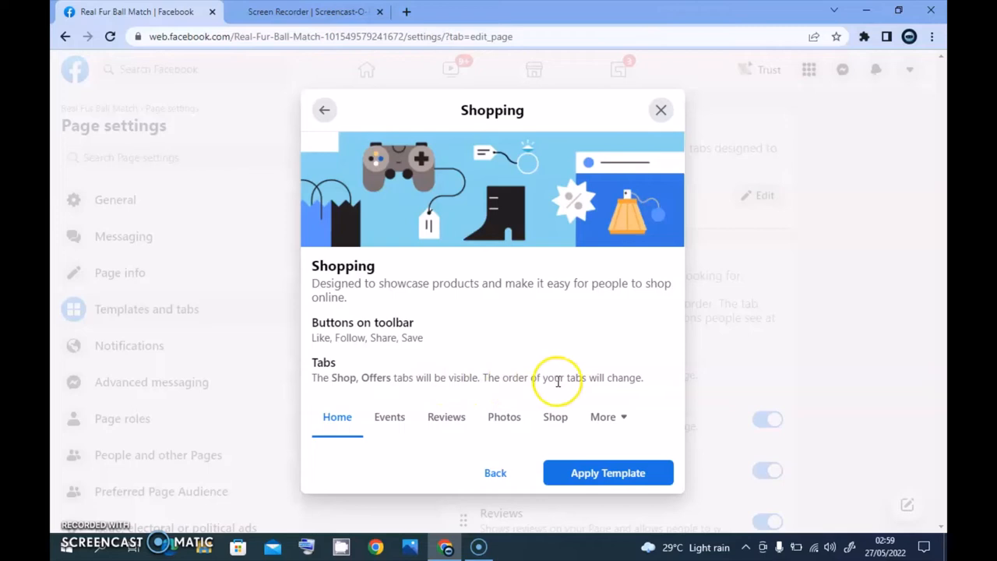
pyautogui.moveTo(647, 383)
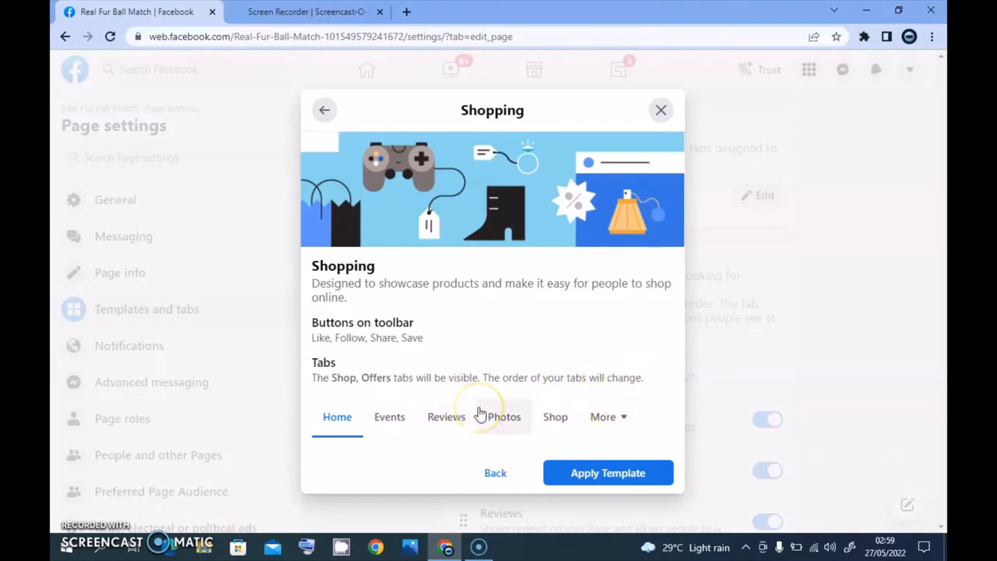
pyautogui.moveTo(600, 444)
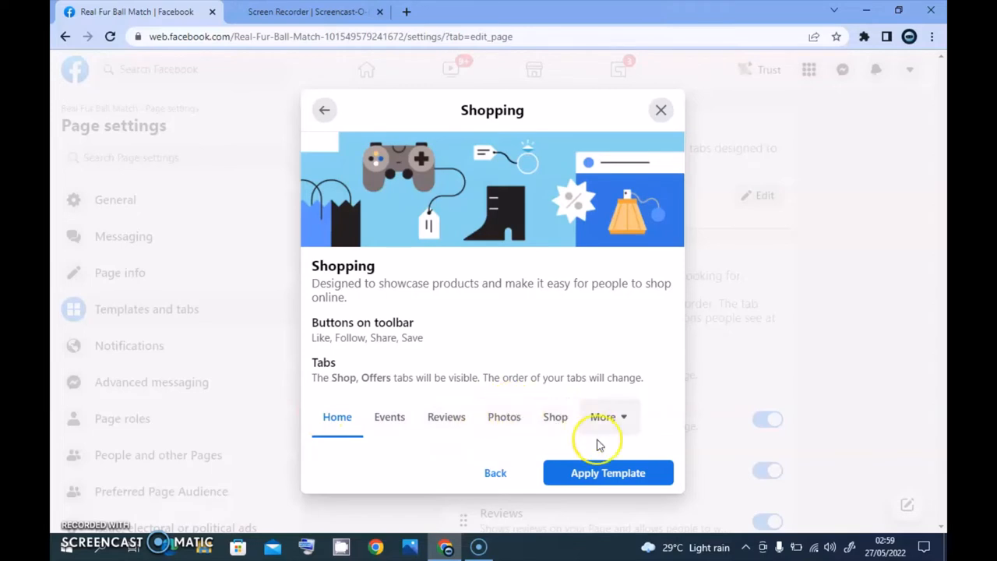
pyautogui.click(608, 473)
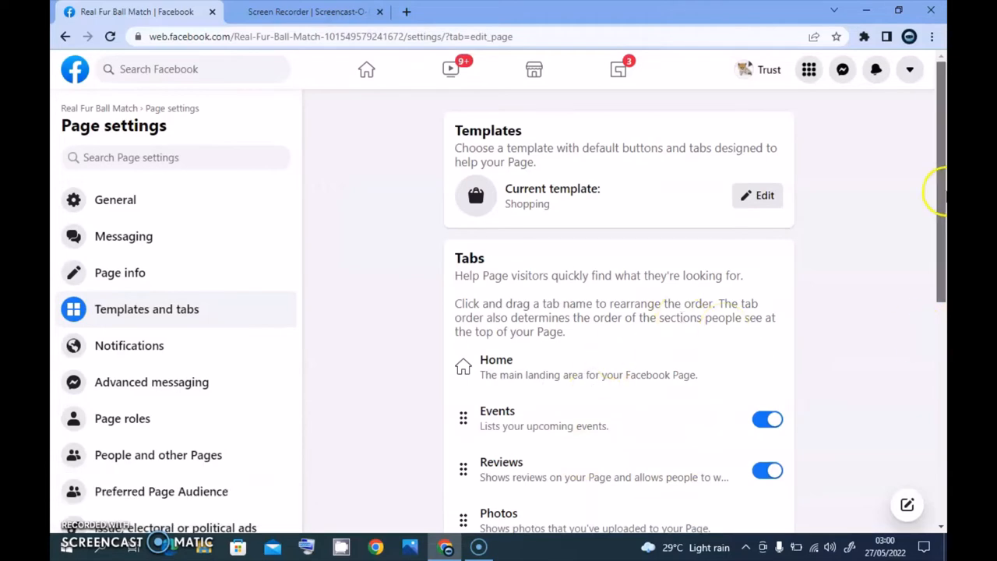
pyautogui.scroll(-3)
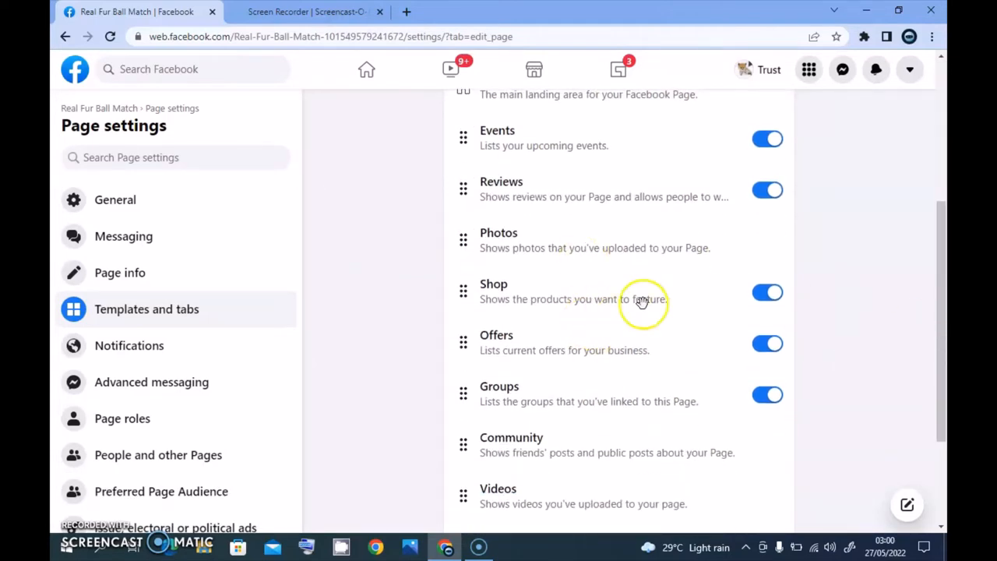
pyautogui.scroll(-3)
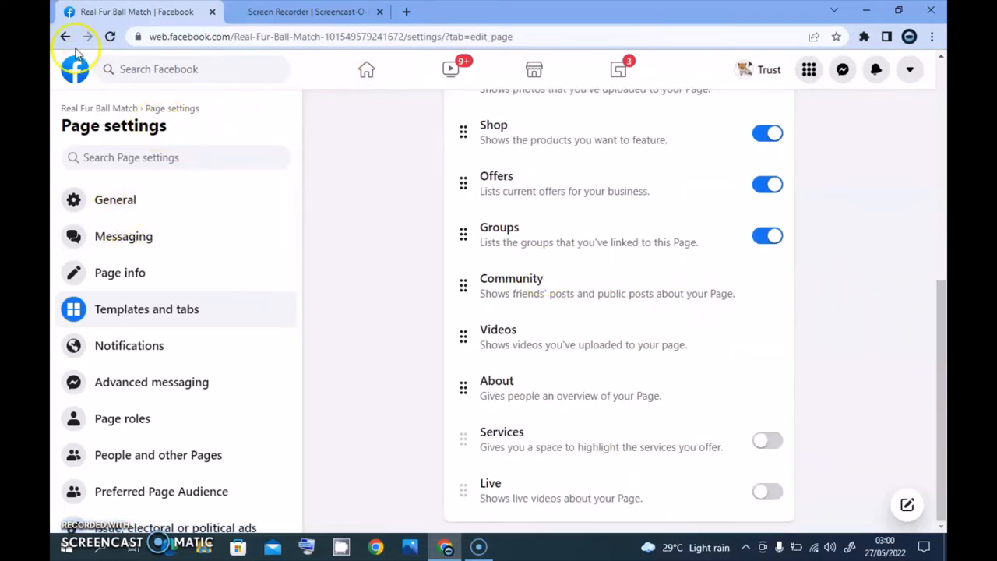
# Step: Return through the news feed and Pages to the Real Fur Ball Match page
pyautogui.click(366, 70)
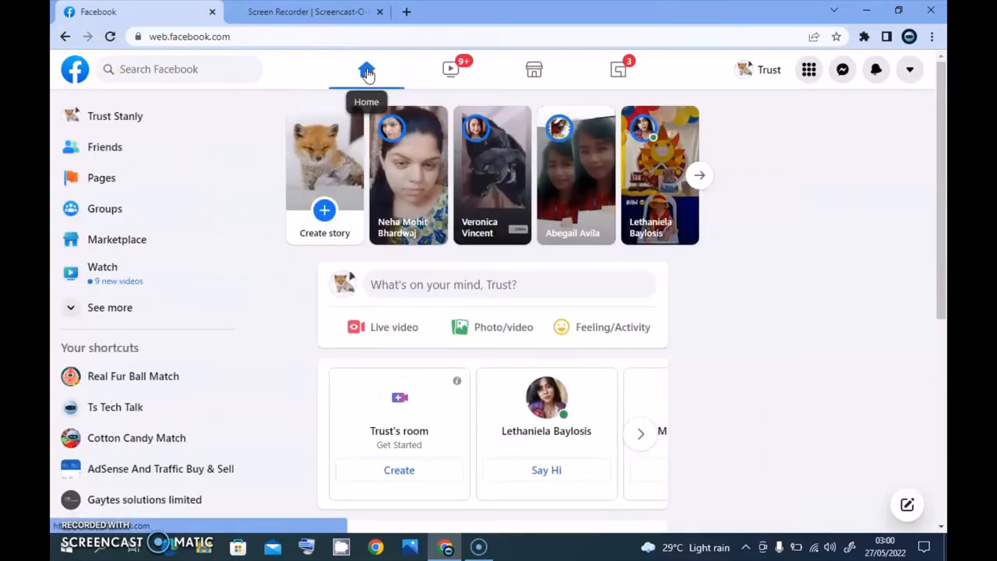
pyautogui.click(101, 177)
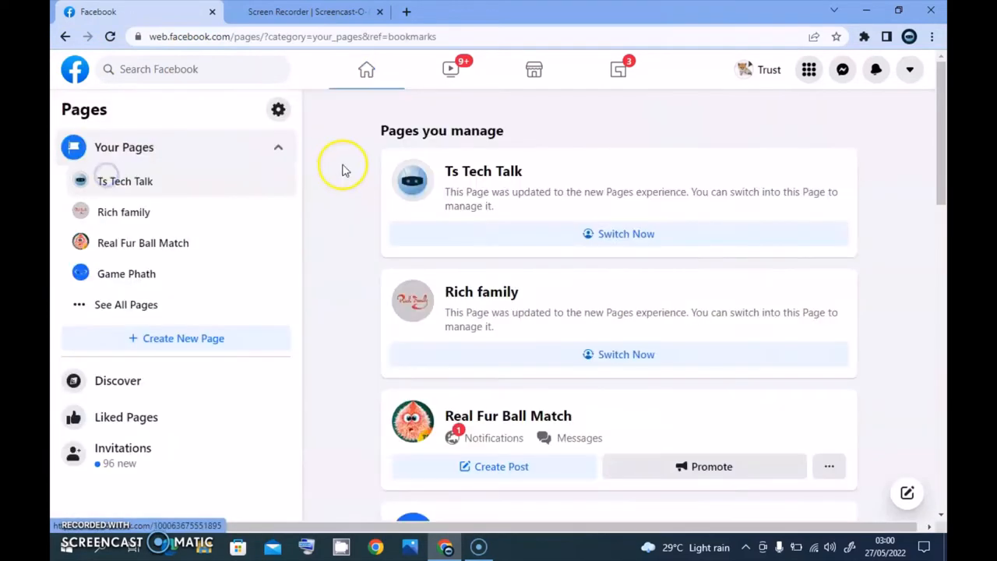
pyautogui.click(507, 415)
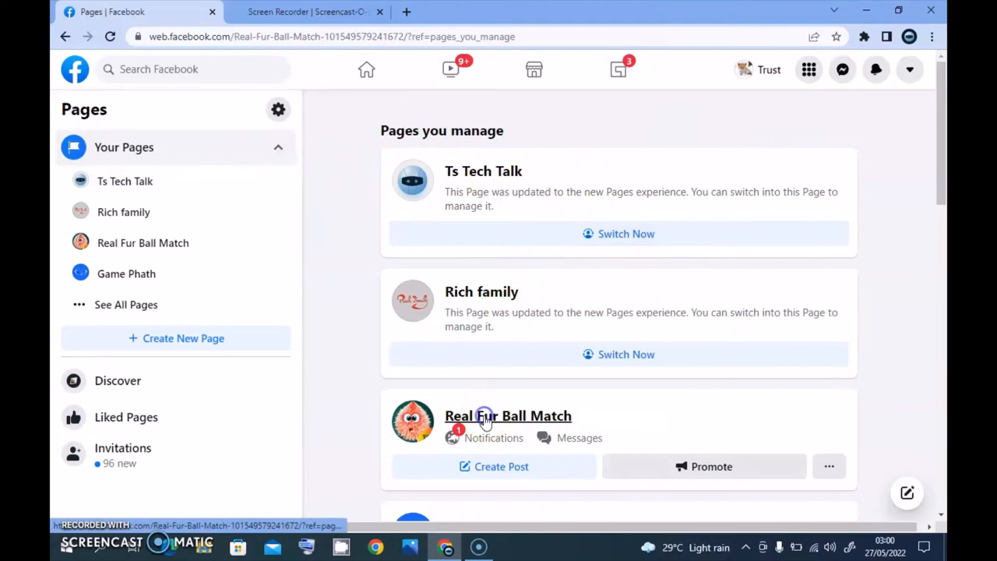
pyautogui.click(508, 415)
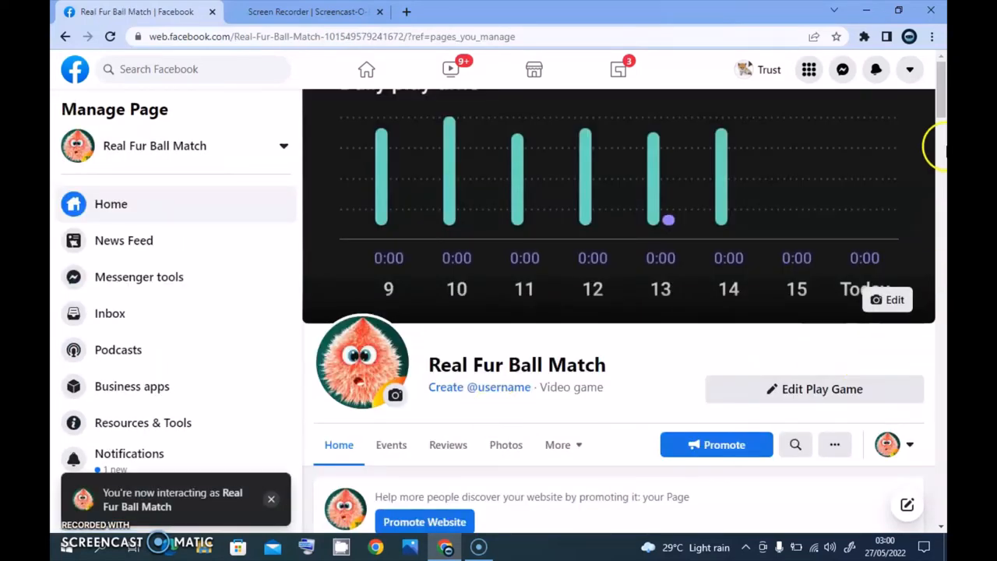
# Step: Open the More tab dropdown and scroll it to reveal Shop, Offers and Edit tabs
pyautogui.scroll(-3)
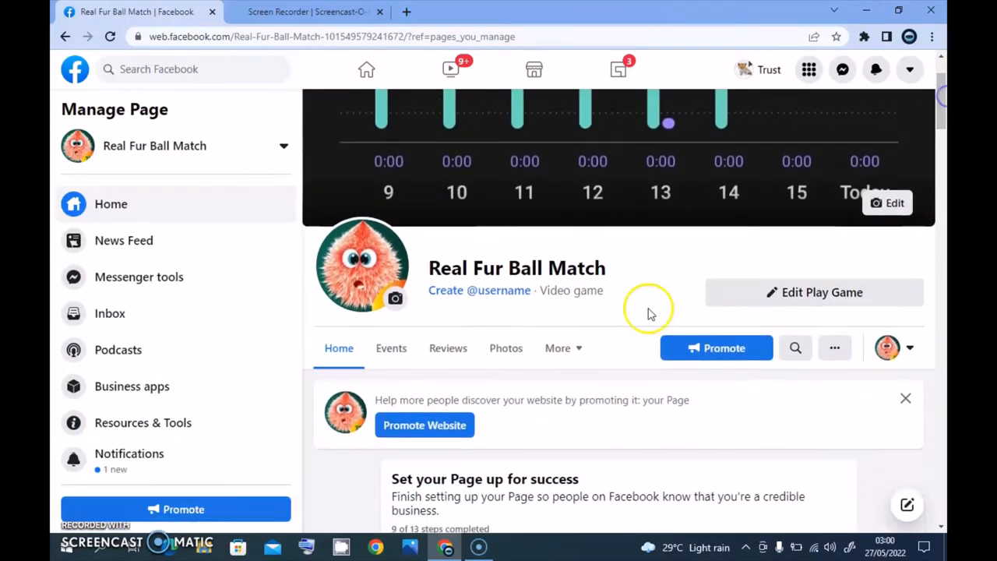
pyautogui.click(556, 348)
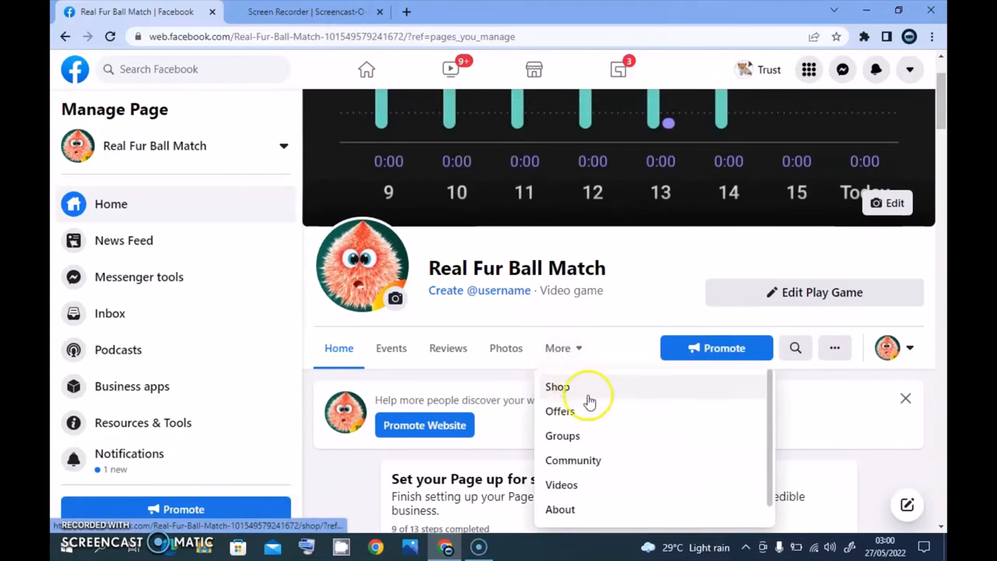
pyautogui.moveTo(931, 201)
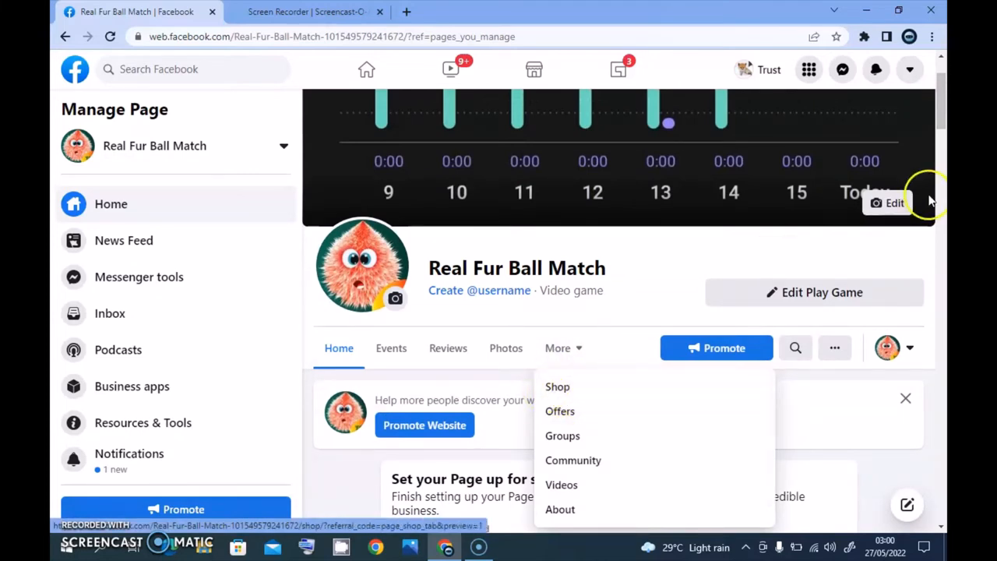
pyautogui.scroll(-3)
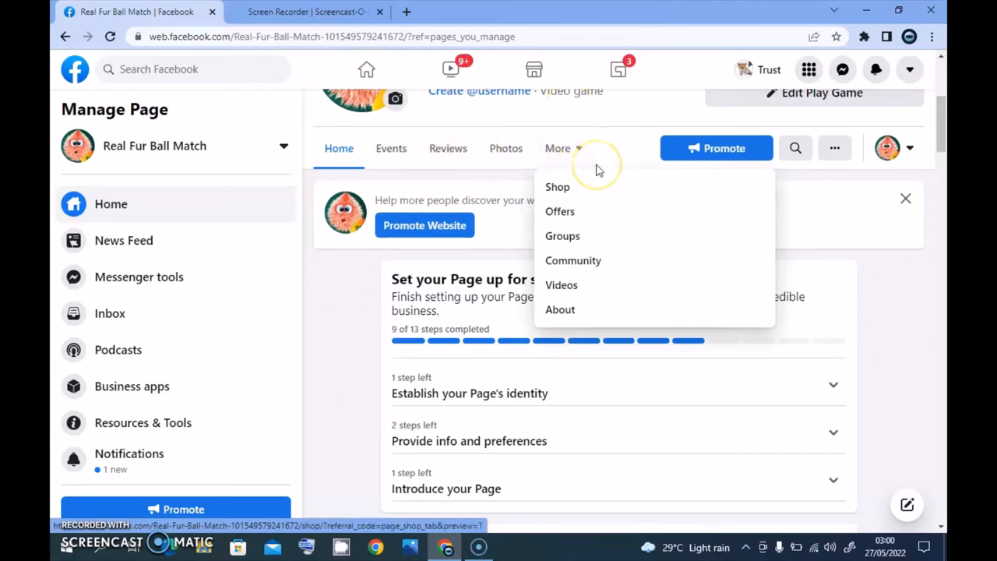
pyautogui.moveTo(626, 255)
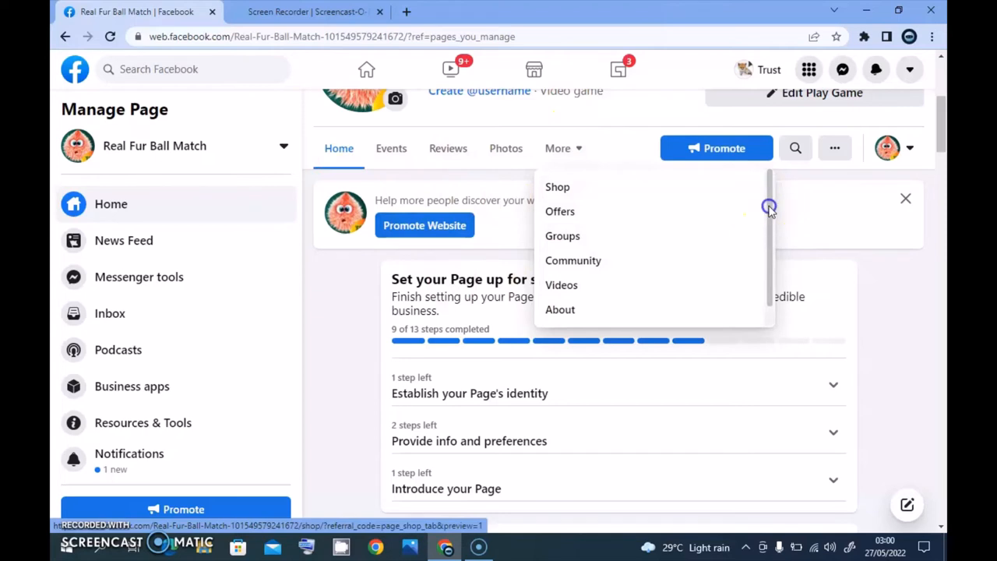
pyautogui.moveTo(773, 307)
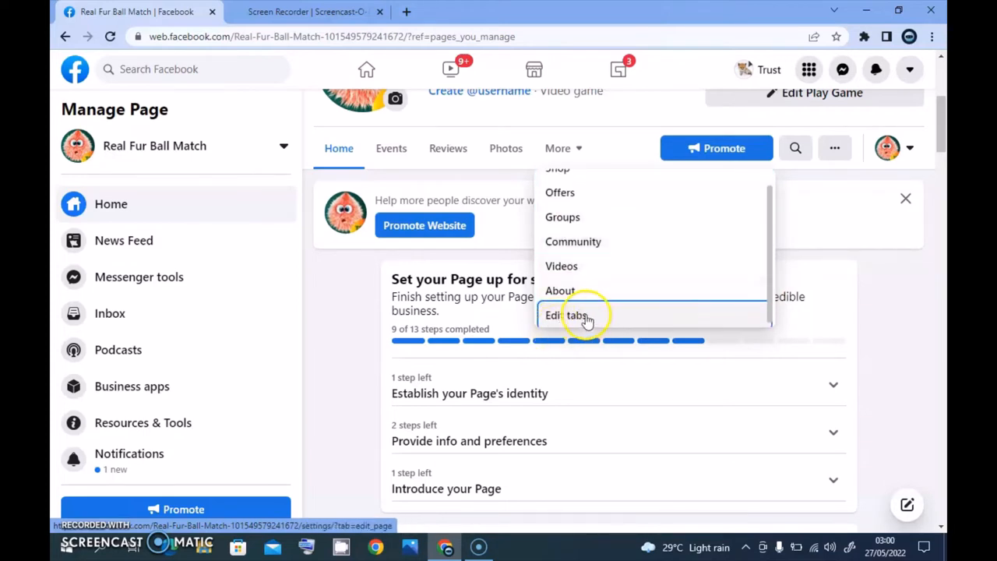
# Step: Try Edit tabs, go back, then open Settings > Templates and tabs
pyautogui.click(566, 315)
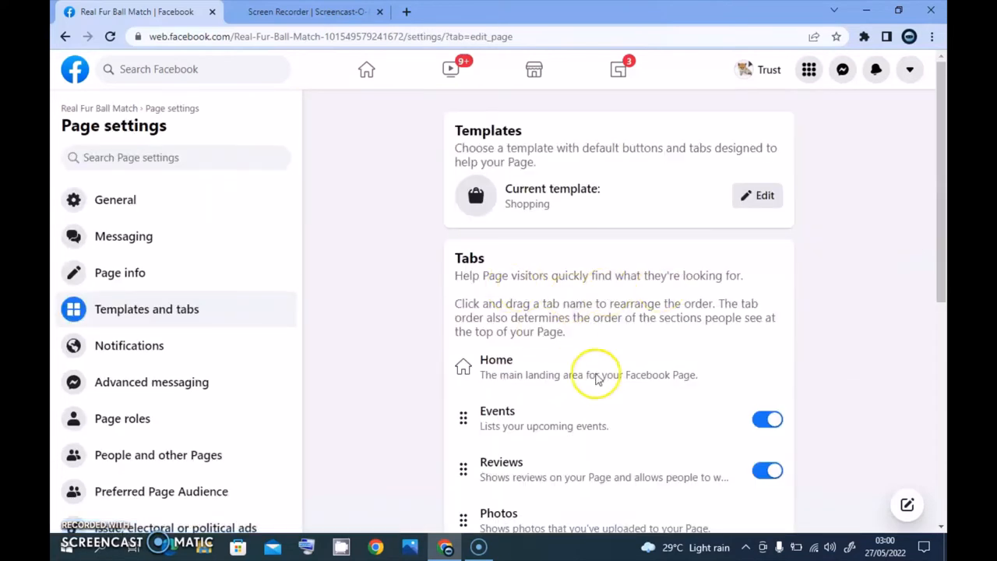
pyautogui.moveTo(489, 323)
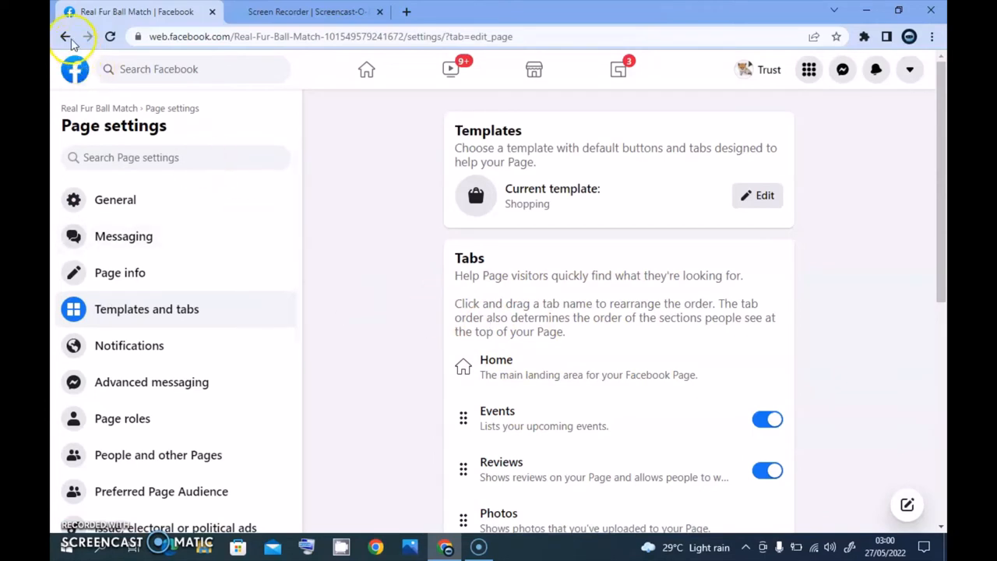
pyautogui.click(66, 36)
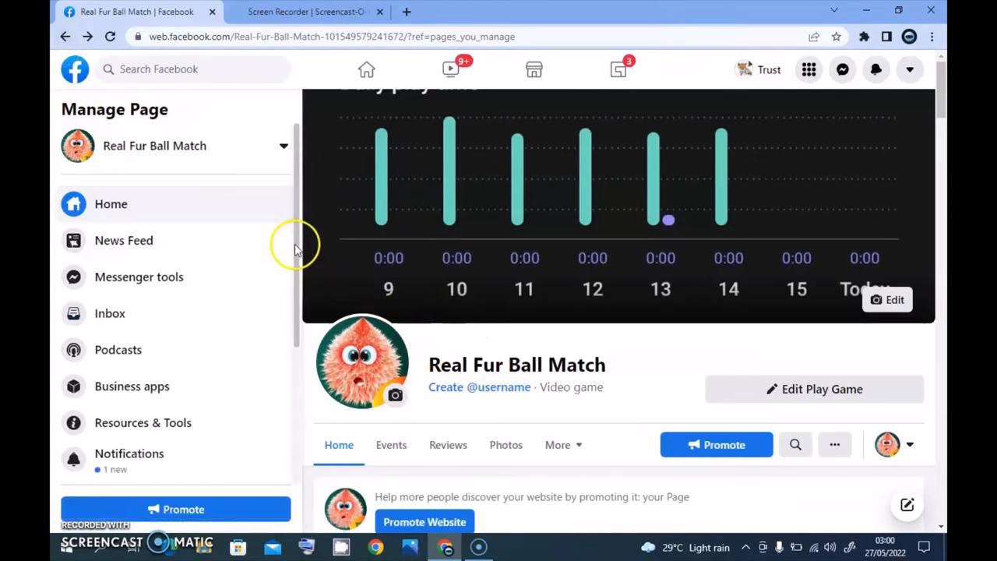
pyautogui.scroll(-3)
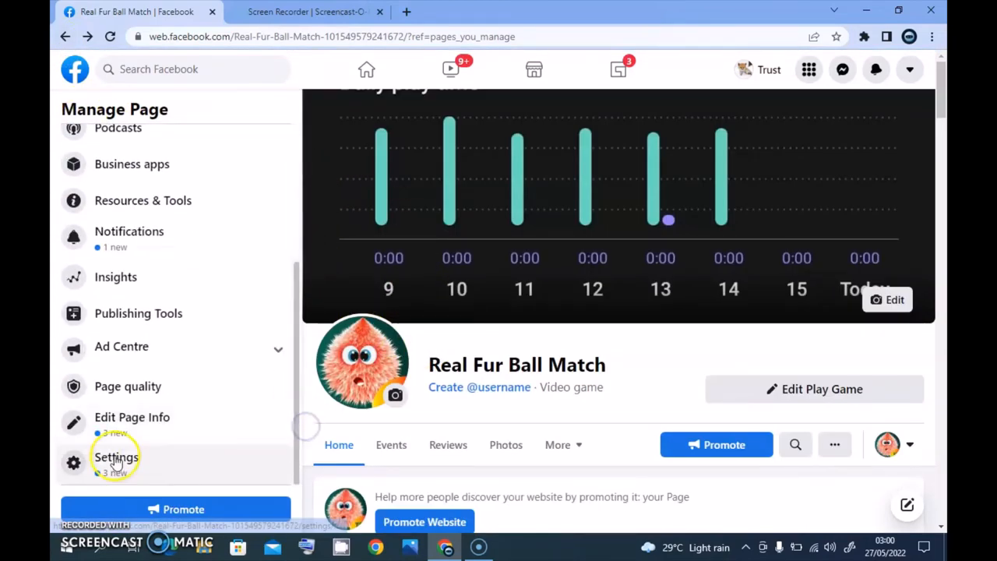
pyautogui.click(115, 458)
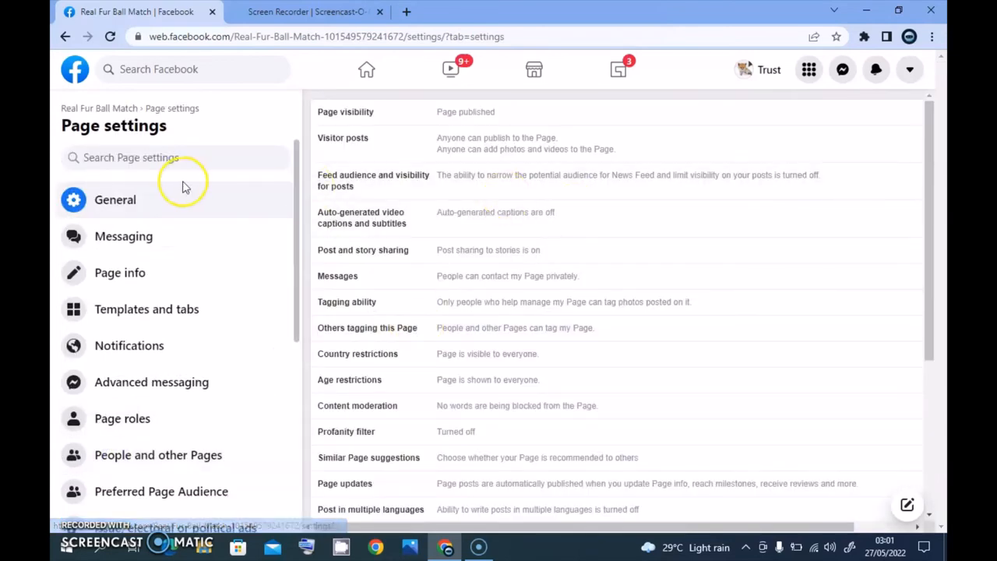
pyautogui.click(147, 309)
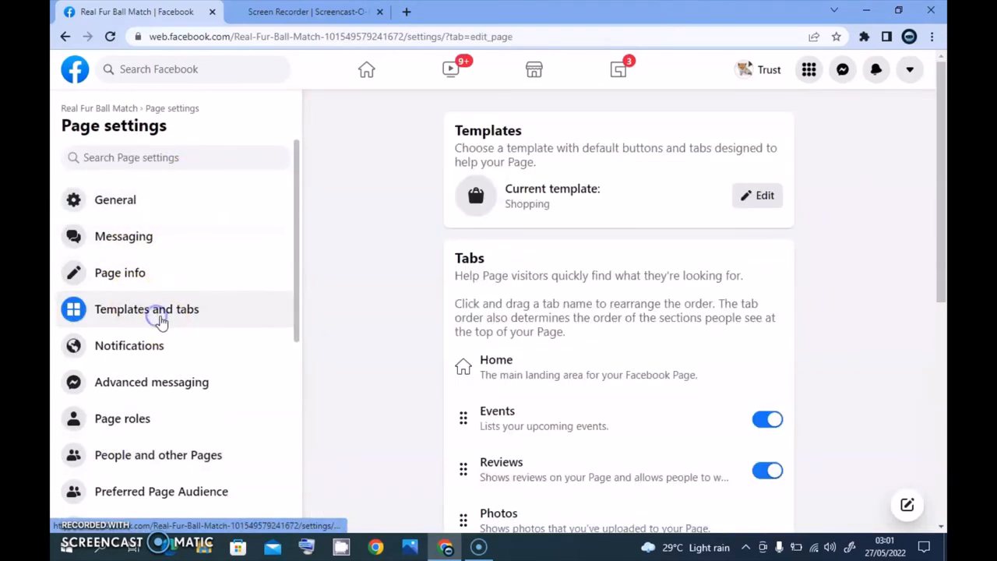
# Step: Drag Shop and Offers up right after Home, and move Events below Photos
pyautogui.scroll(-3)
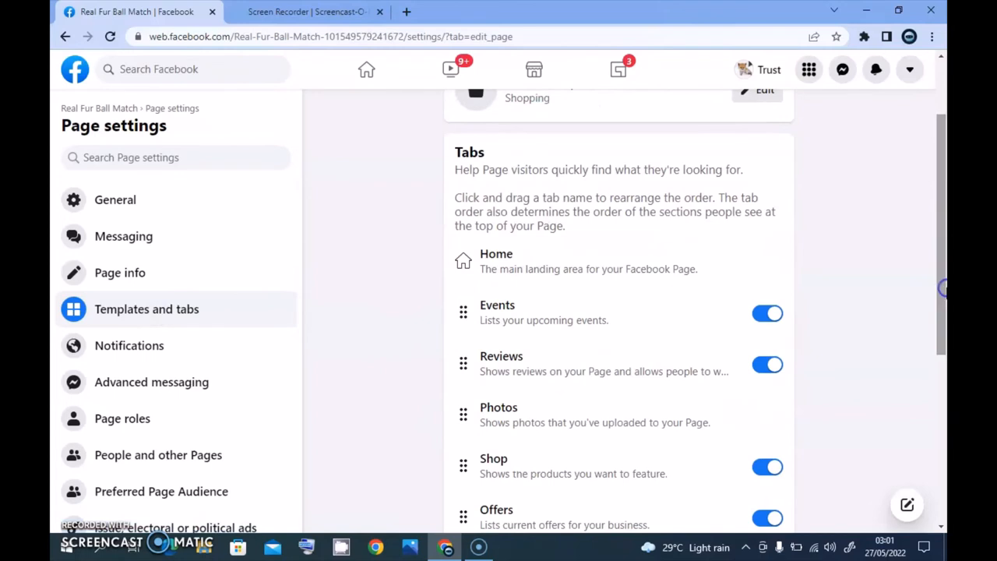
pyautogui.moveTo(935, 225)
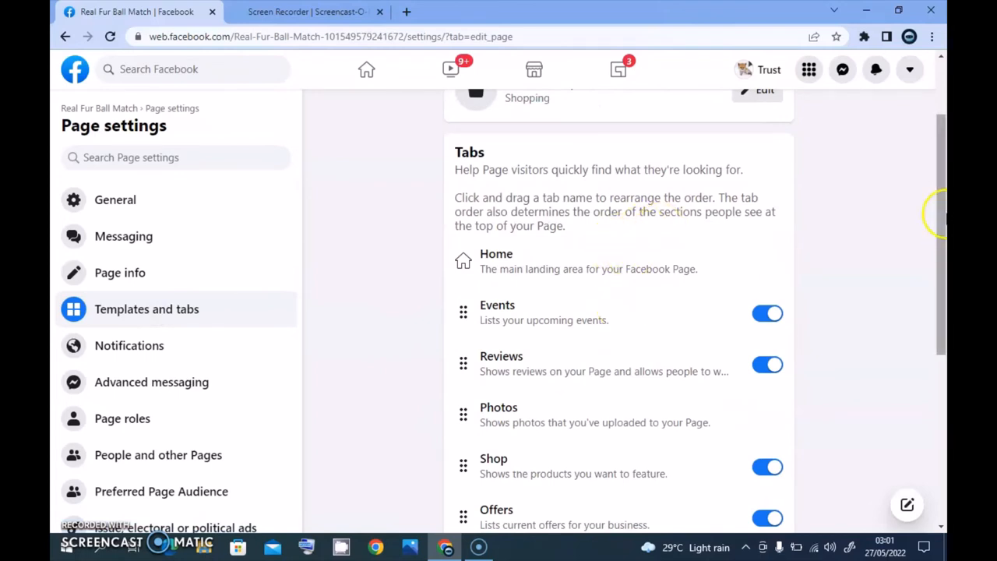
pyautogui.scroll(-3)
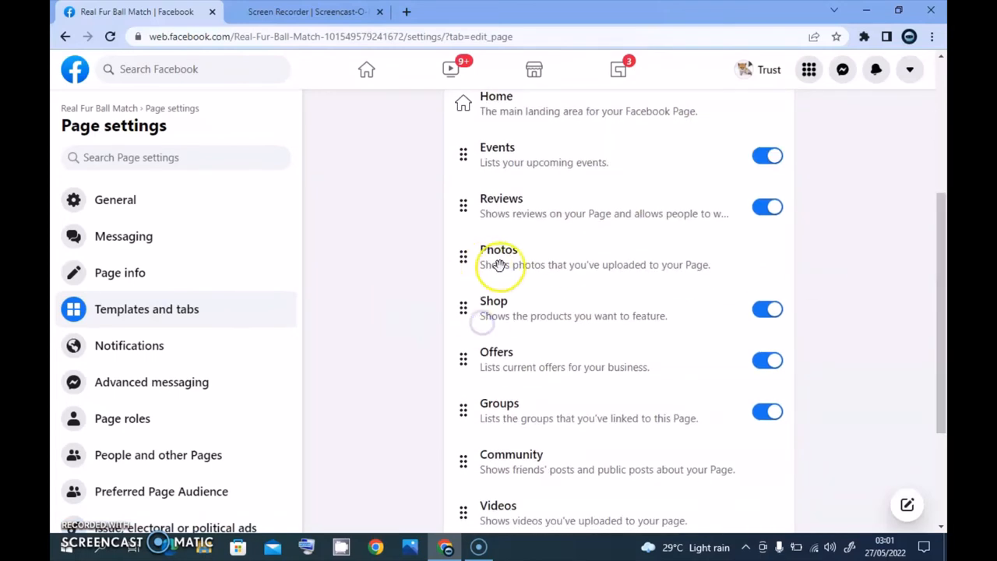
pyautogui.moveTo(463, 309); pyautogui.dragTo(462, 155)
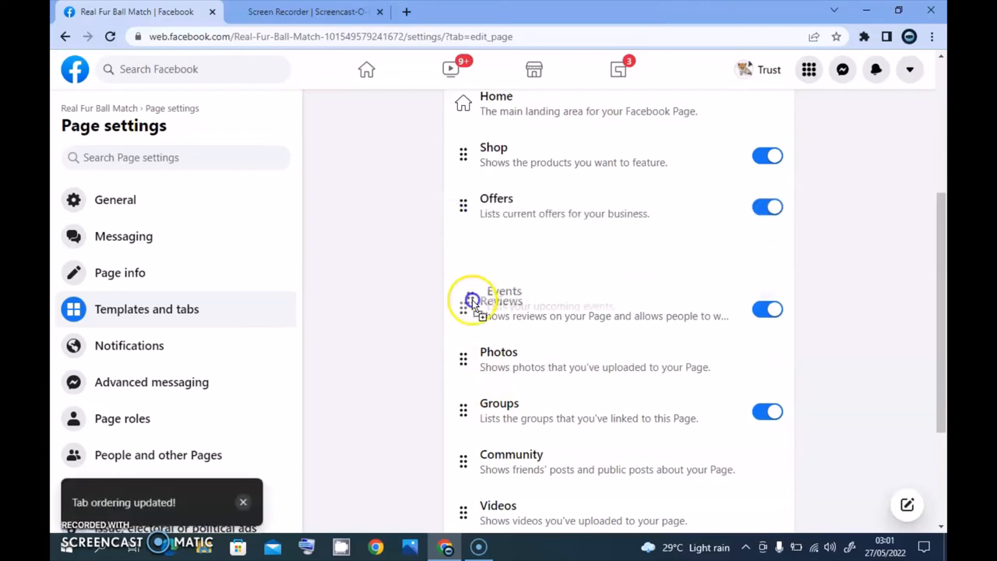
pyautogui.moveTo(463, 304); pyautogui.dragTo(464, 382)
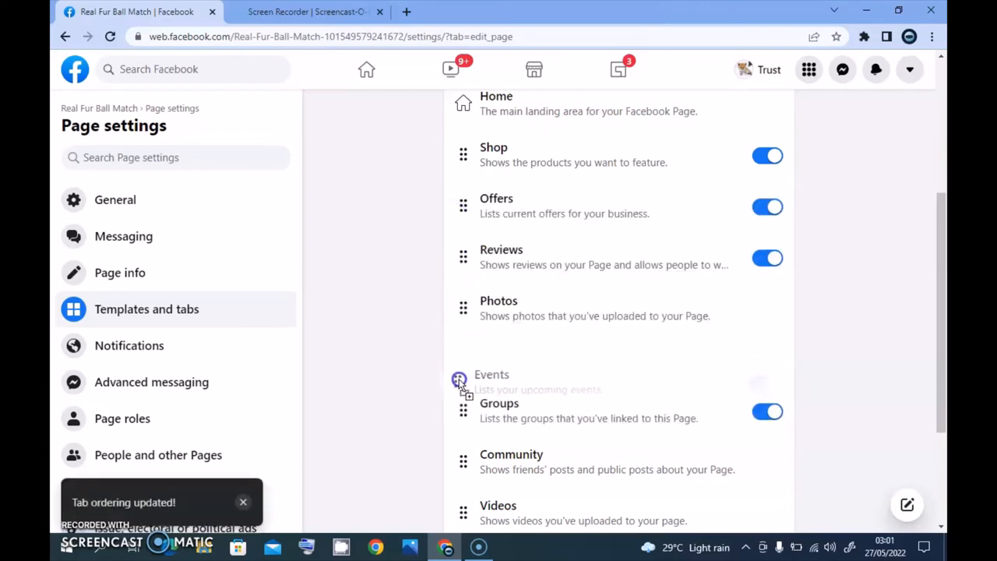
pyautogui.scroll(3)
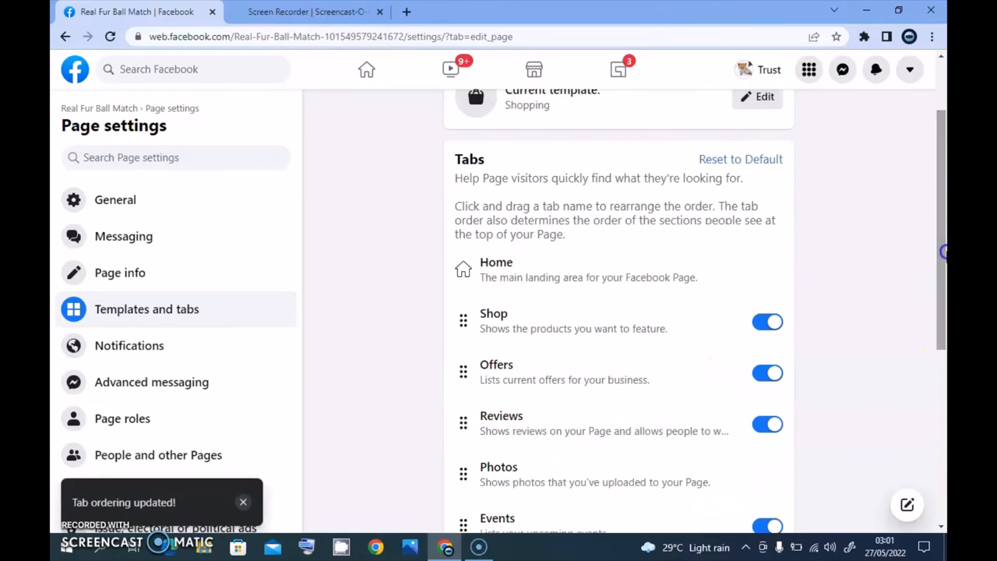
pyautogui.scroll(3)
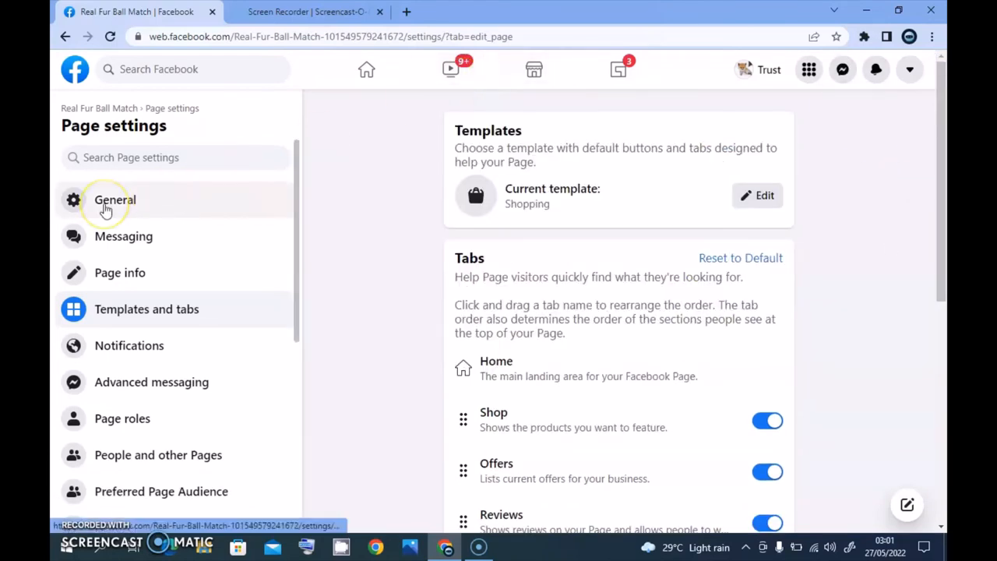
# Step: Leave General settings for the news feed and reopen Real Fur Ball Match from Pages
pyautogui.click(114, 200)
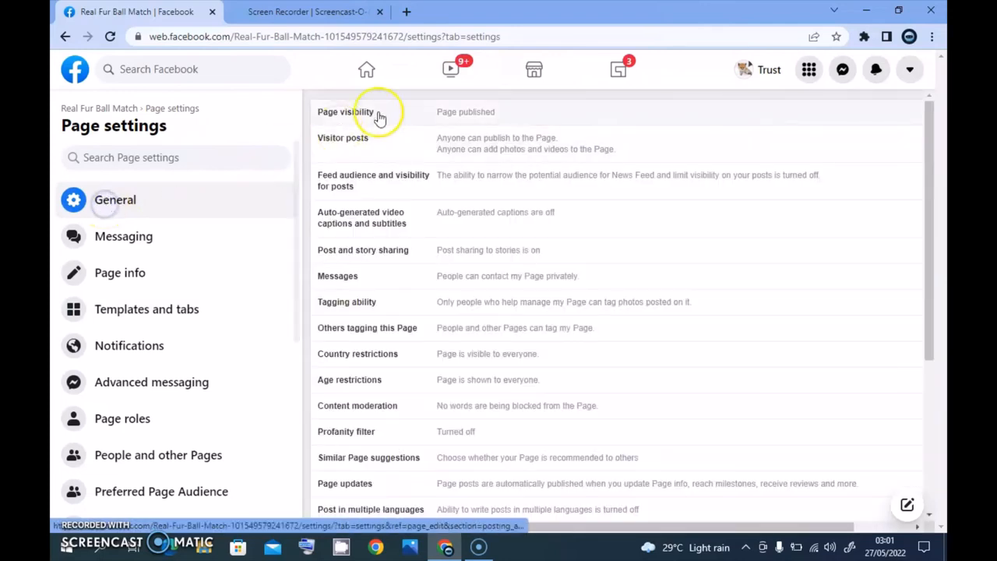
pyautogui.click(366, 69)
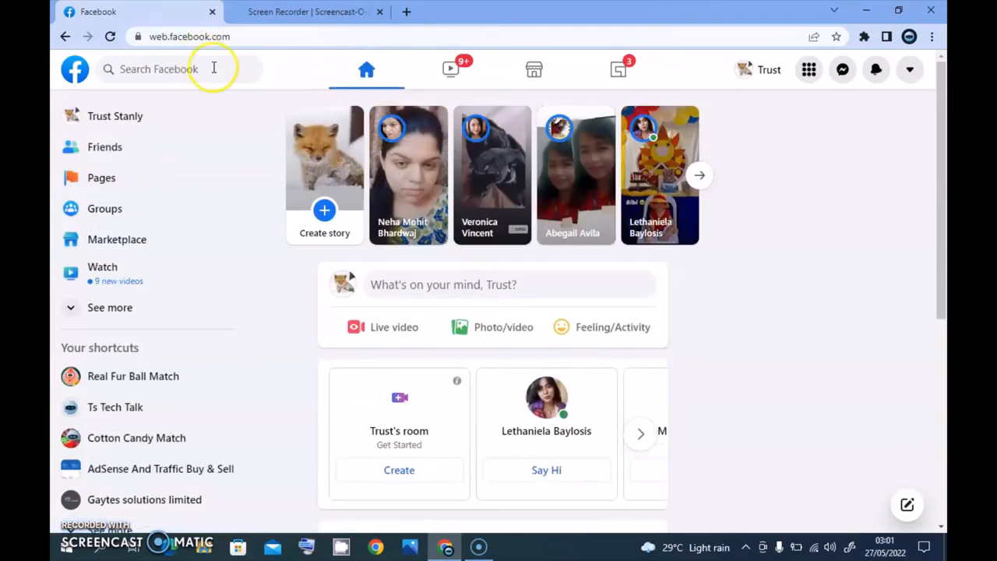
pyautogui.click(101, 178)
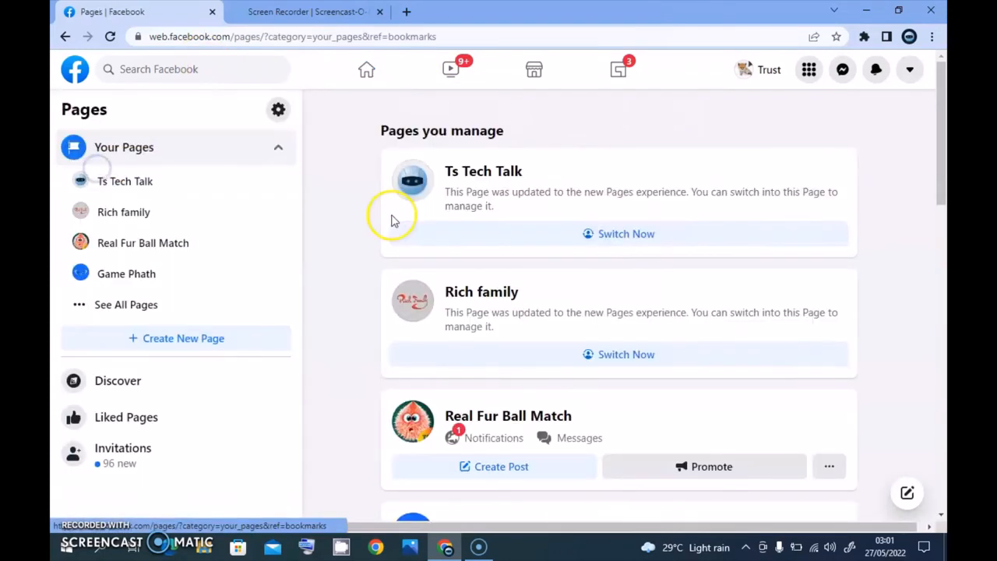
pyautogui.click(507, 415)
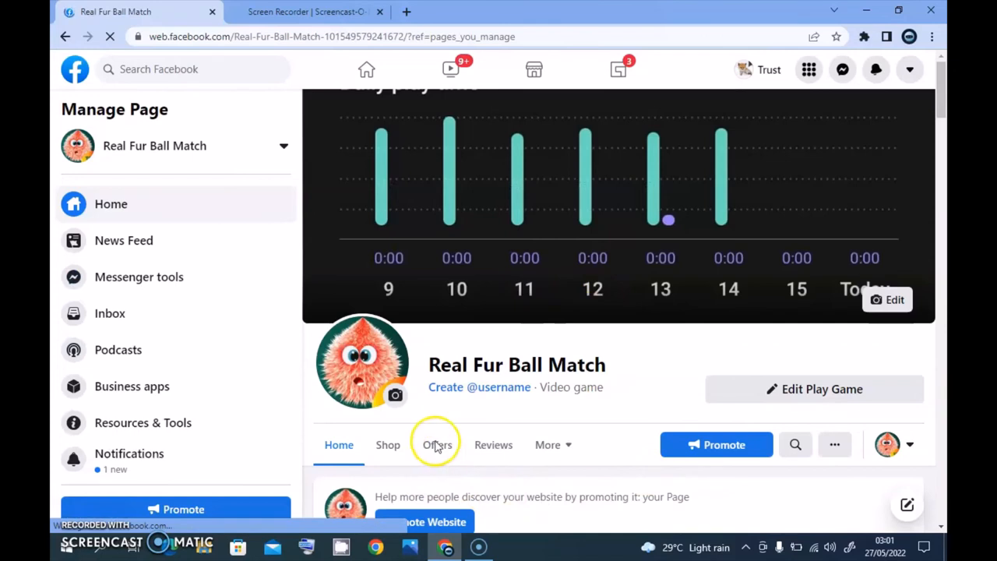
pyautogui.click(437, 444)
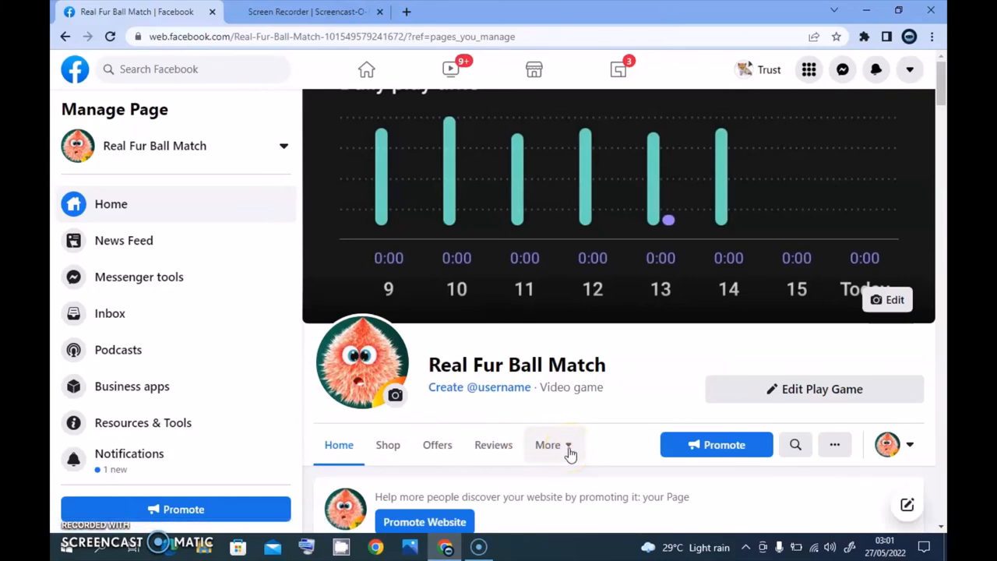
pyautogui.click(553, 444)
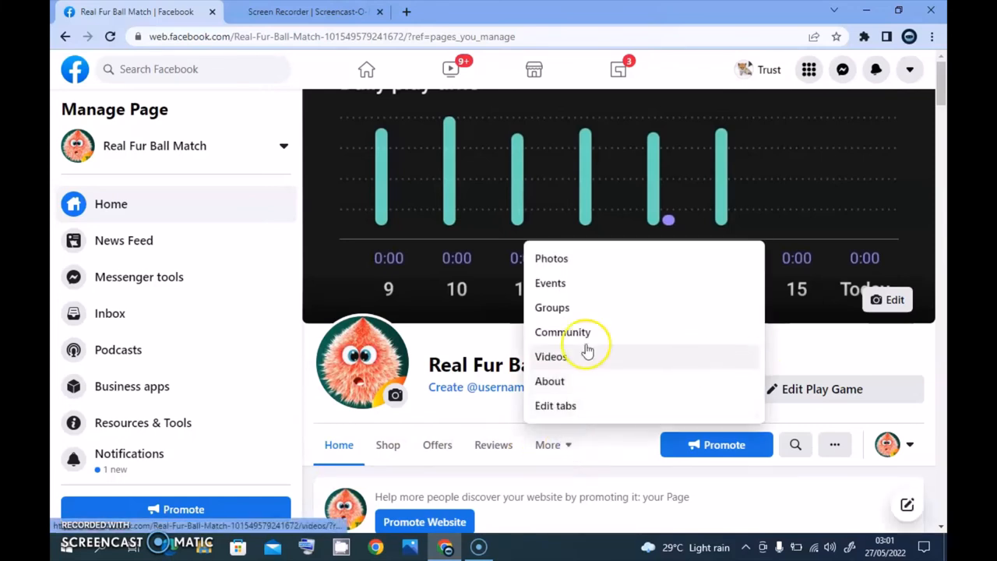
pyautogui.moveTo(728, 349)
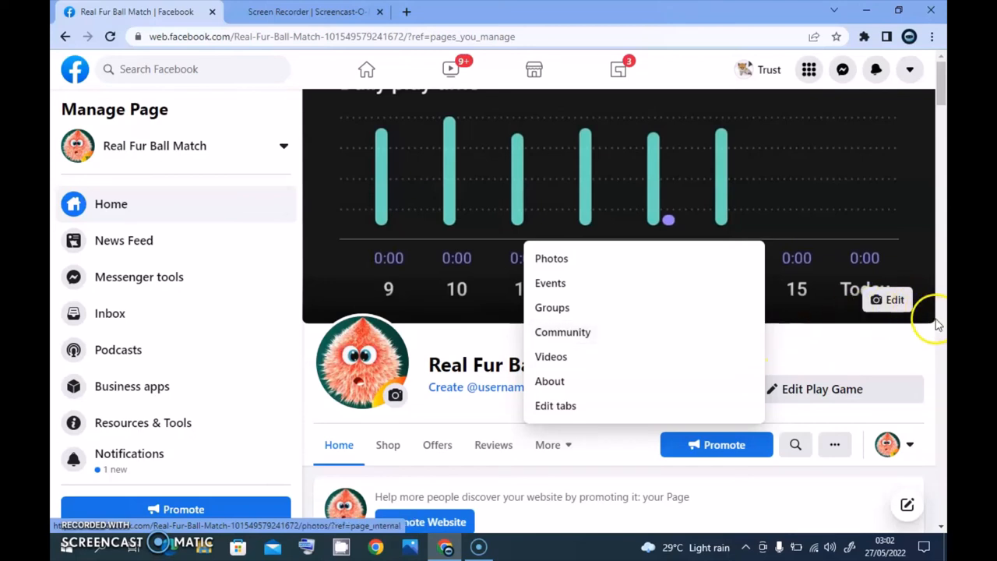
pyautogui.click(845, 350)
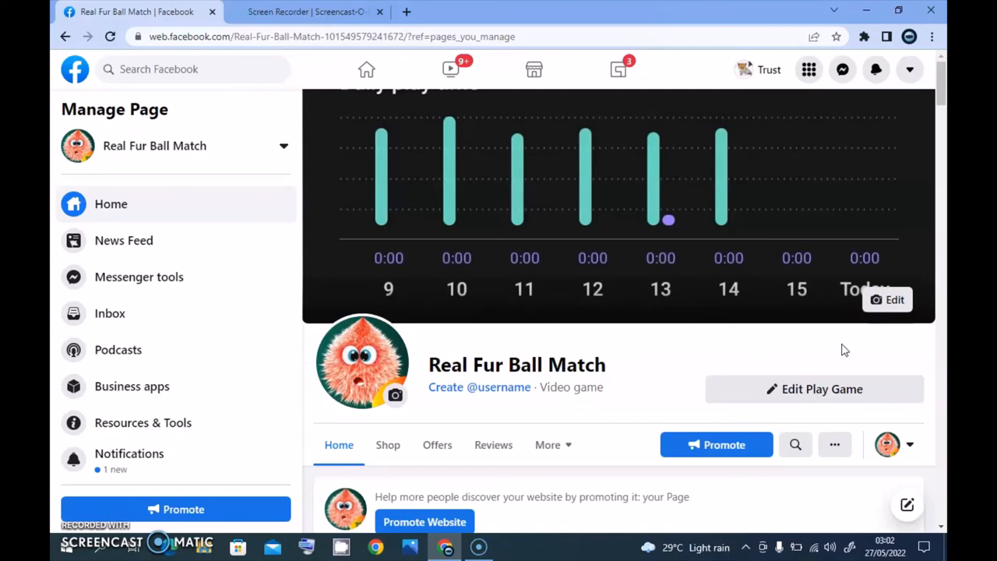
pyautogui.moveTo(601, 418)
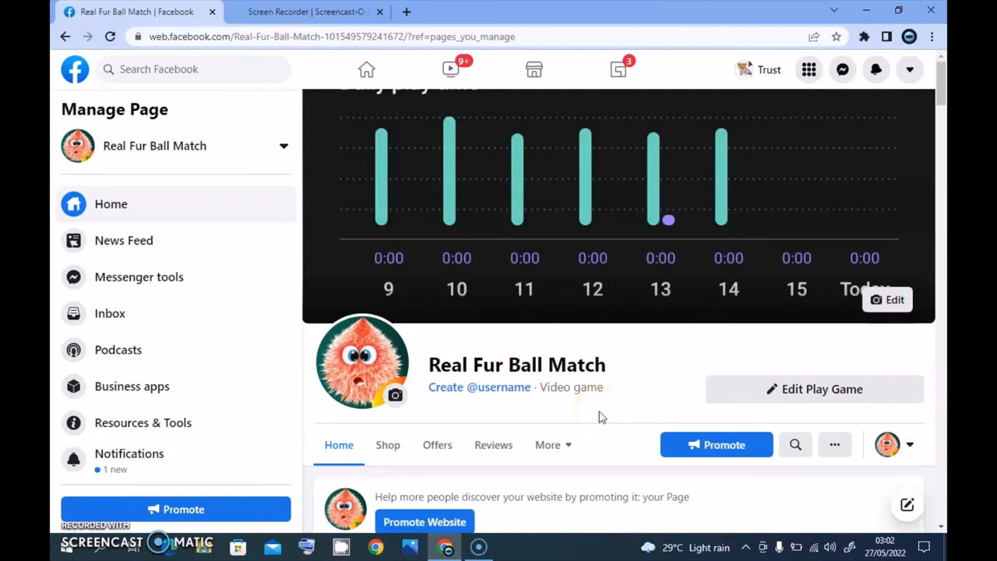